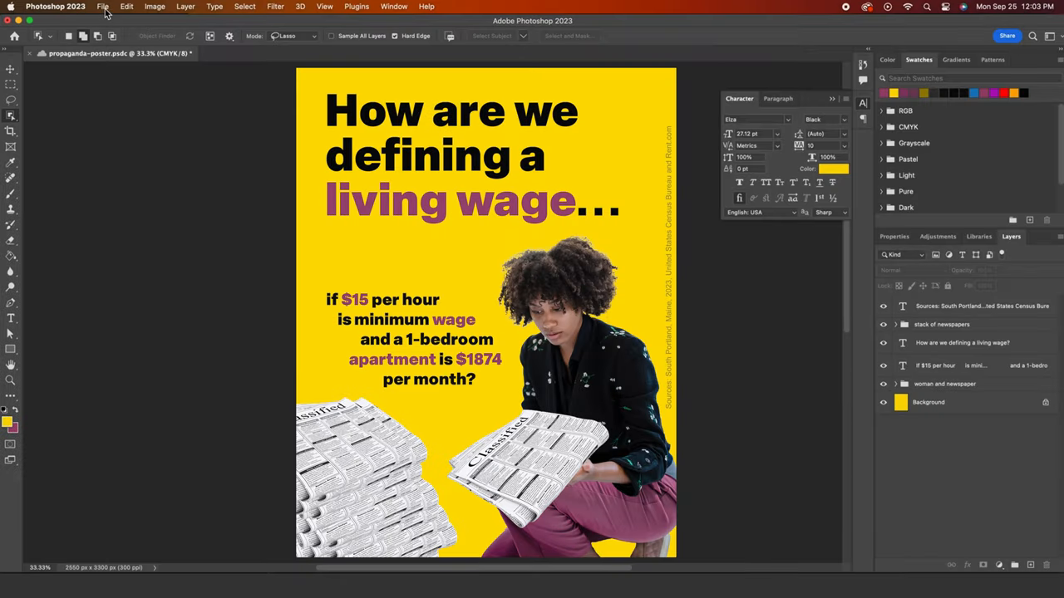
Step: Start a new Letter-size print document and choose CMYK Color as its colour mode
{"action": "left_click", "coordinate": [103, 7]}
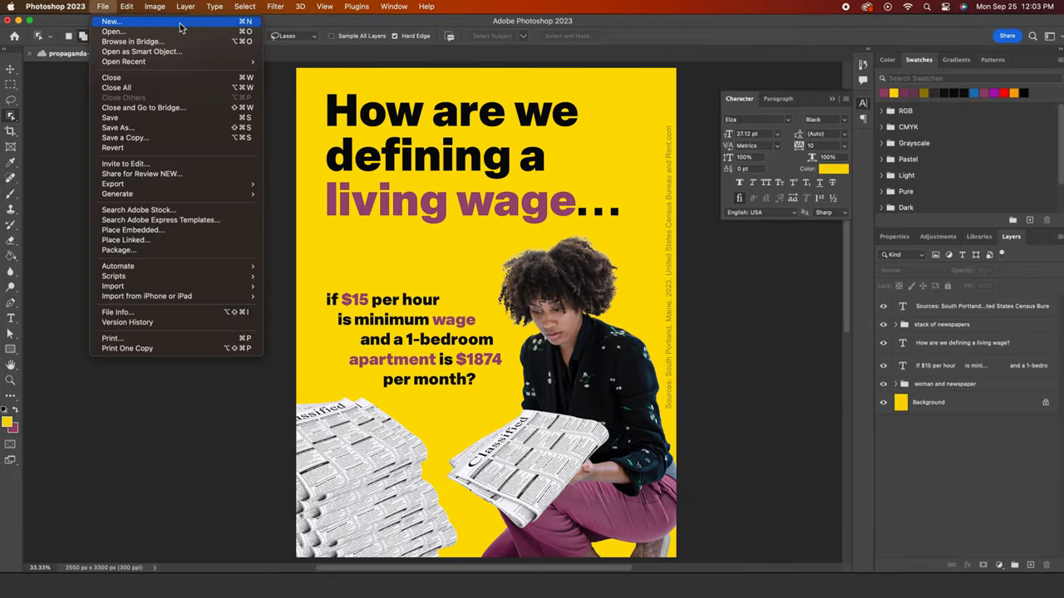
{"action": "left_click", "coordinate": [110, 21]}
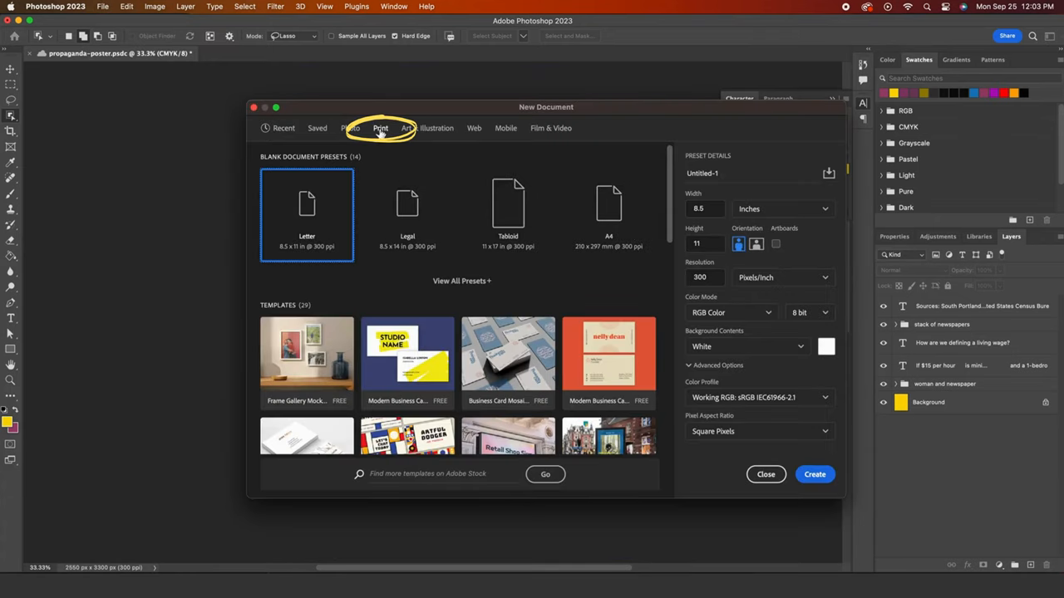
{"action": "mouse_move", "coordinate": [829, 296]}
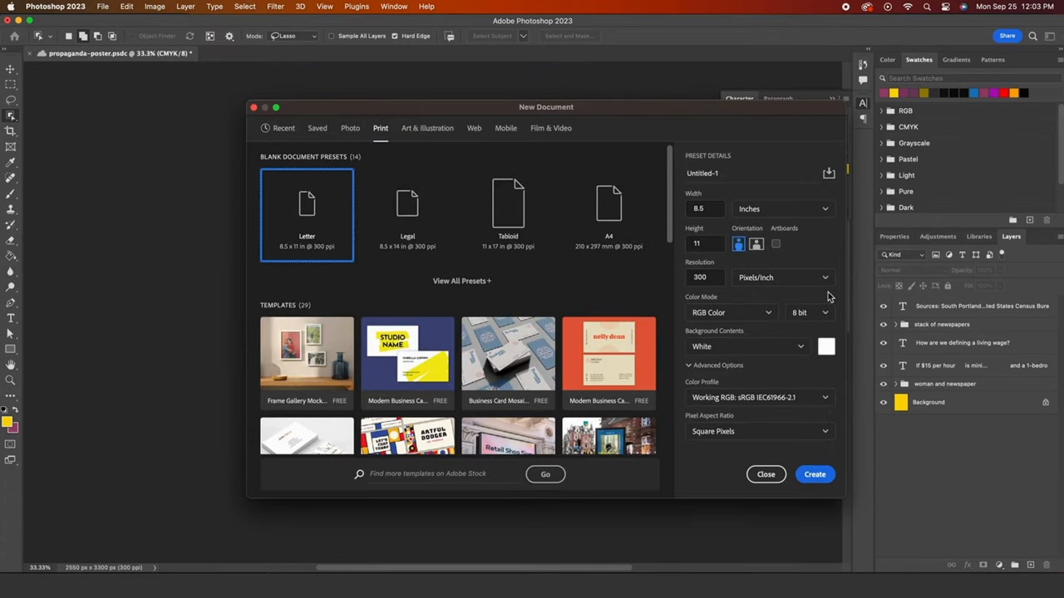
{"action": "left_click", "coordinate": [731, 313]}
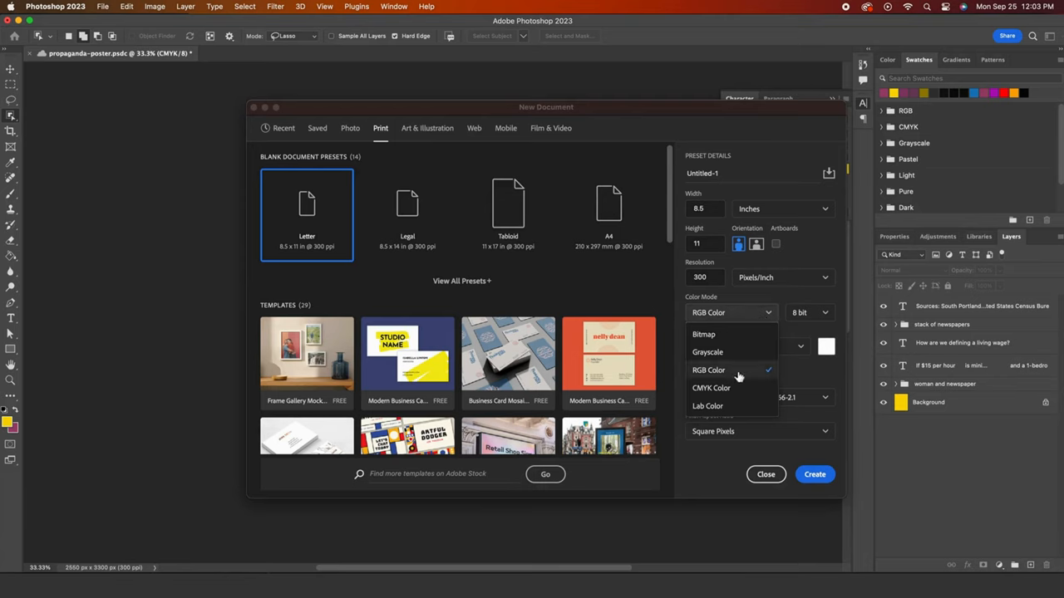
{"action": "left_click", "coordinate": [711, 388]}
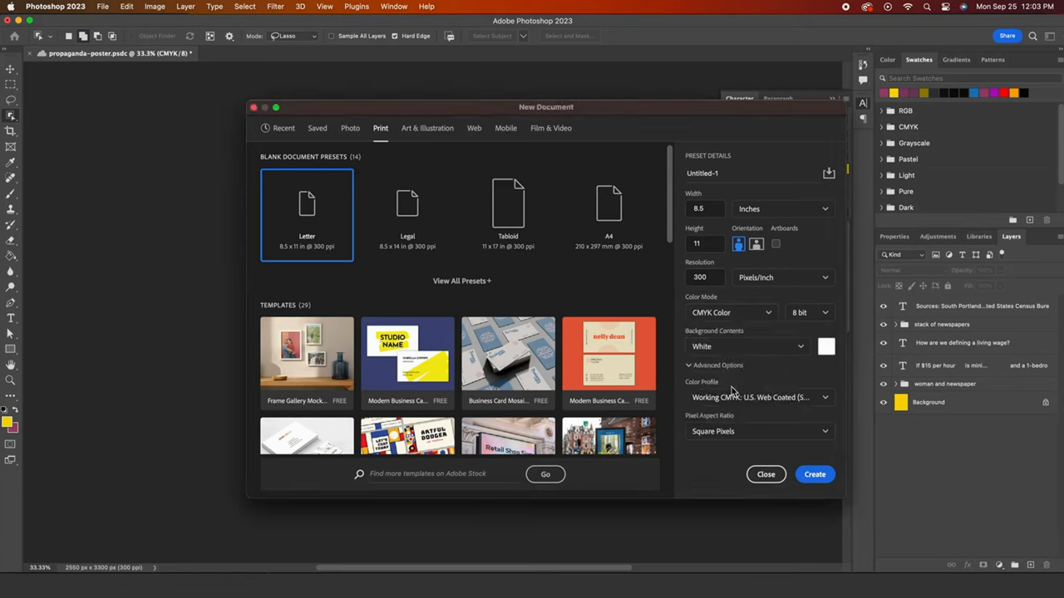
{"action": "left_click", "coordinate": [729, 313]}
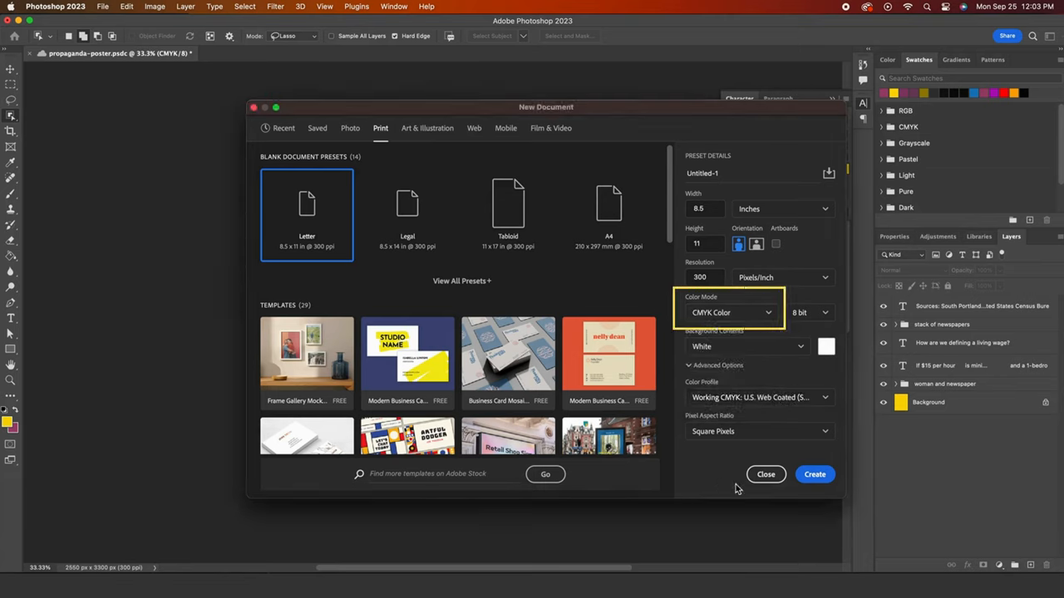
Step: Create the document and place the woman-kneeling photo as an embedded layer, committing its position
{"action": "left_click", "coordinate": [102, 7]}
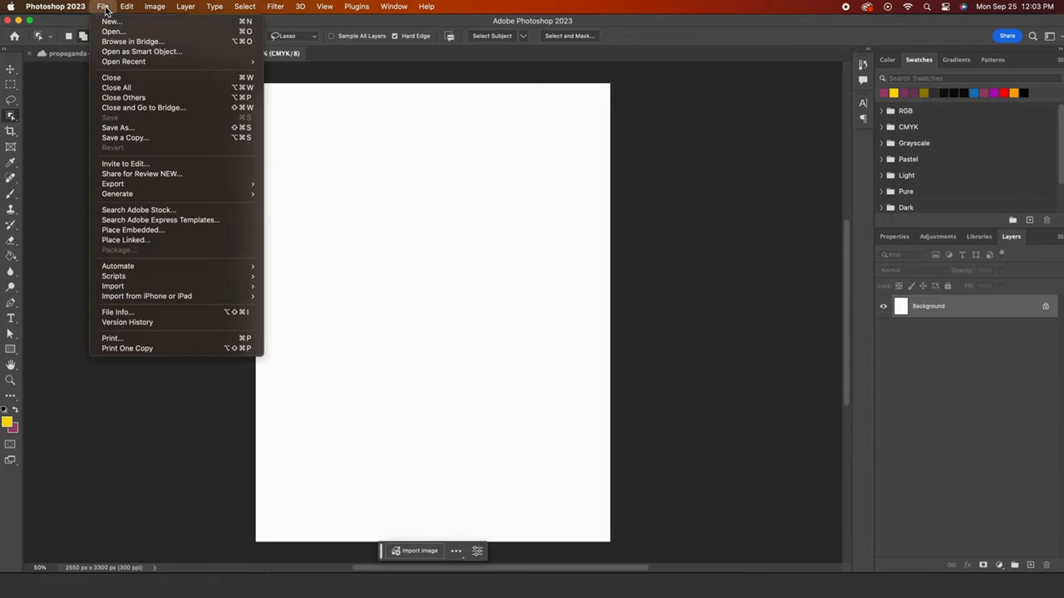
{"action": "mouse_move", "coordinate": [220, 229]}
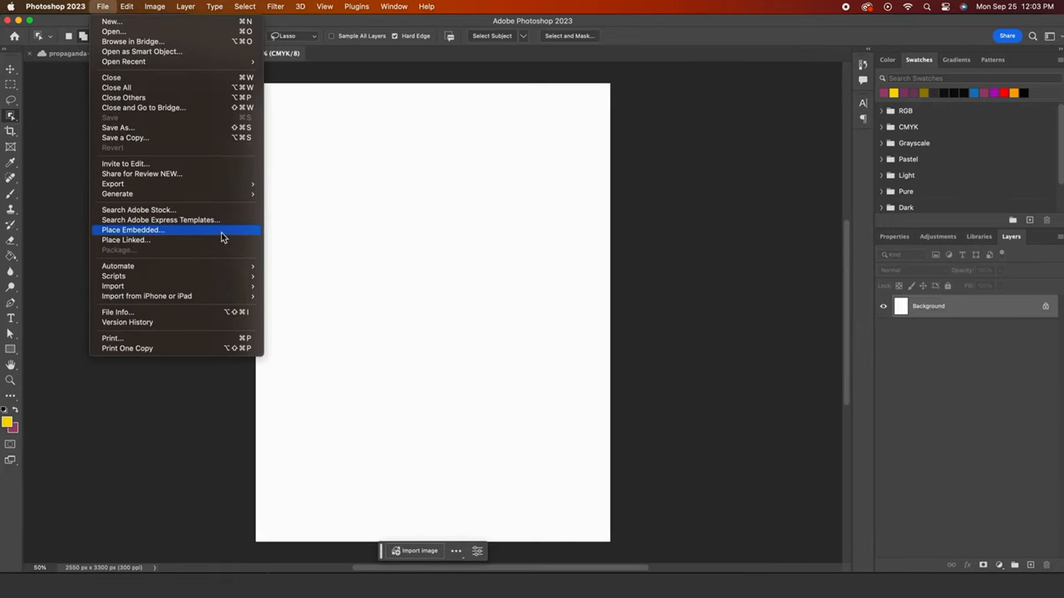
{"action": "left_click", "coordinate": [133, 229]}
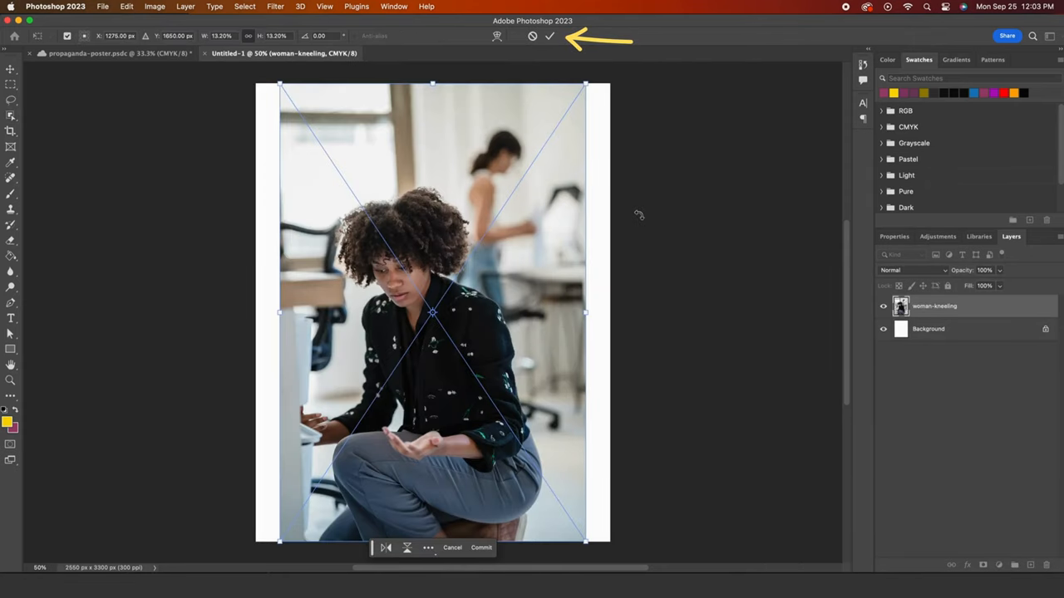
{"action": "left_click", "coordinate": [548, 36]}
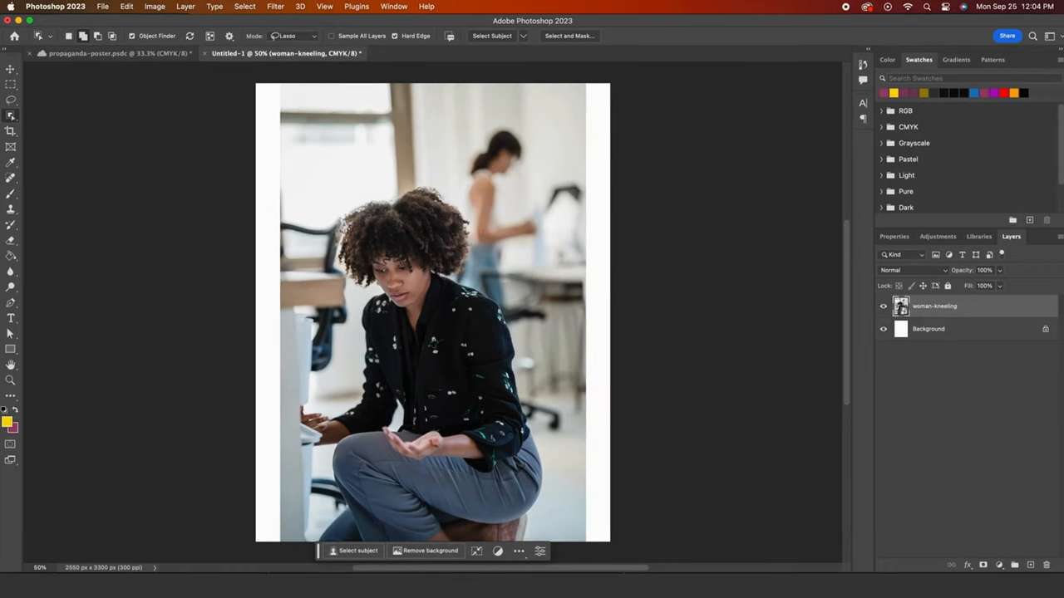
{"action": "mouse_move", "coordinate": [468, 29]}
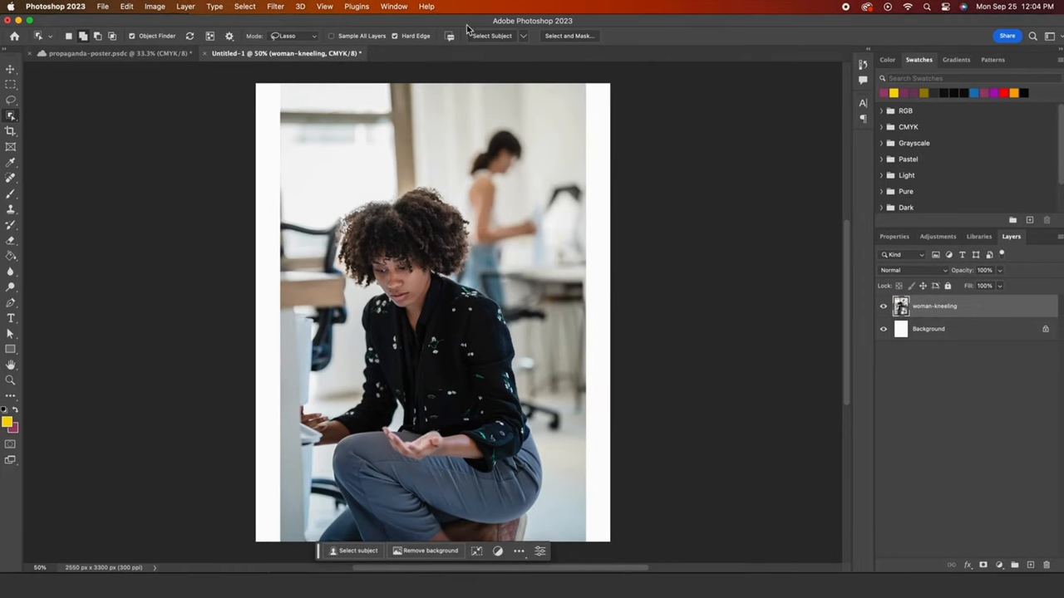
Step: Use the Object Selection Tool to select the kneeling woman as the subject
{"action": "left_click", "coordinate": [11, 99]}
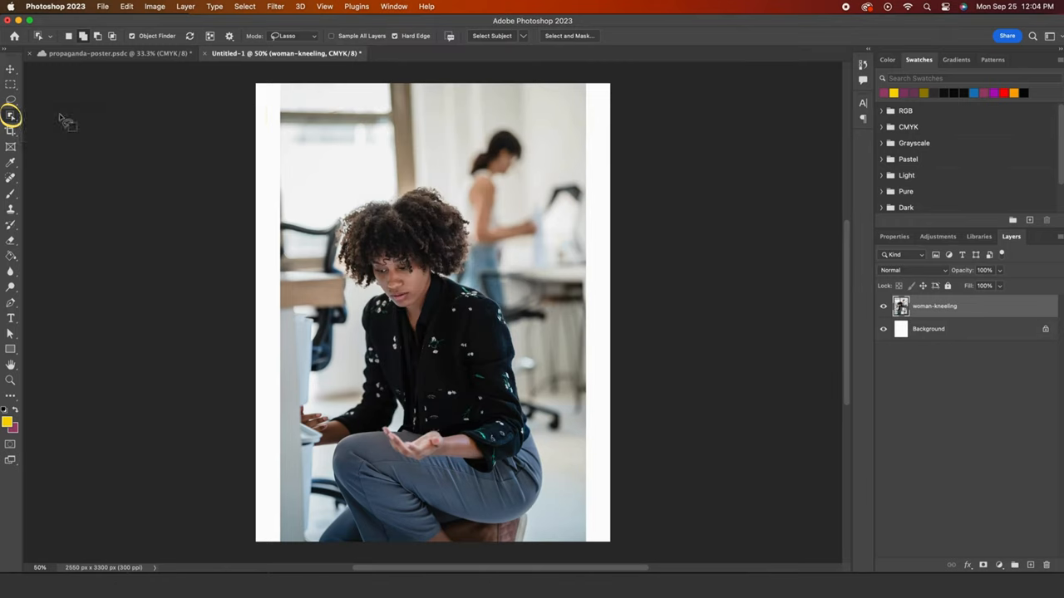
{"action": "left_click", "coordinate": [491, 36]}
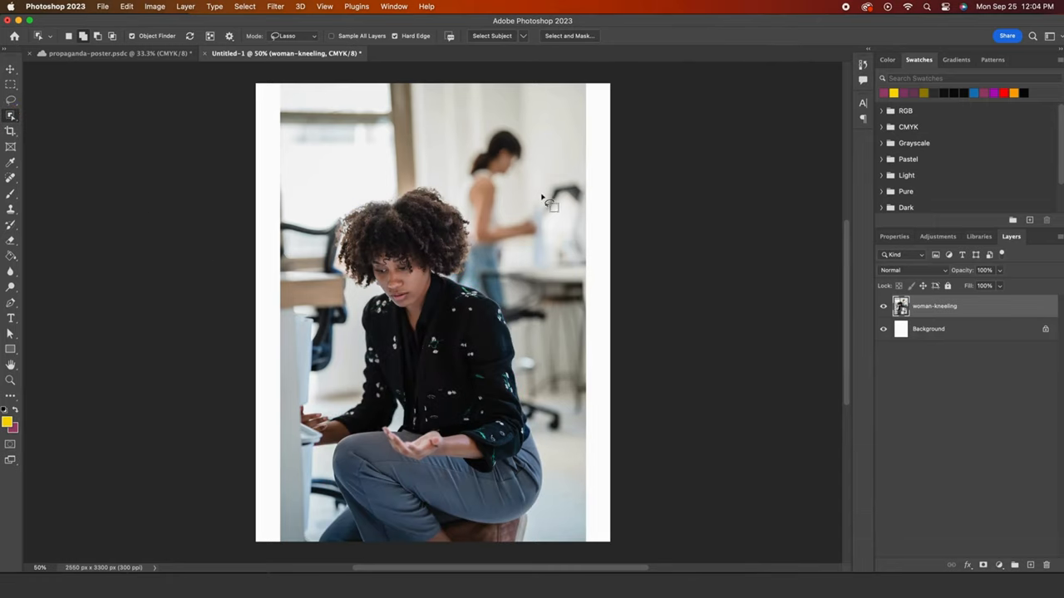
{"action": "left_click", "coordinate": [491, 36]}
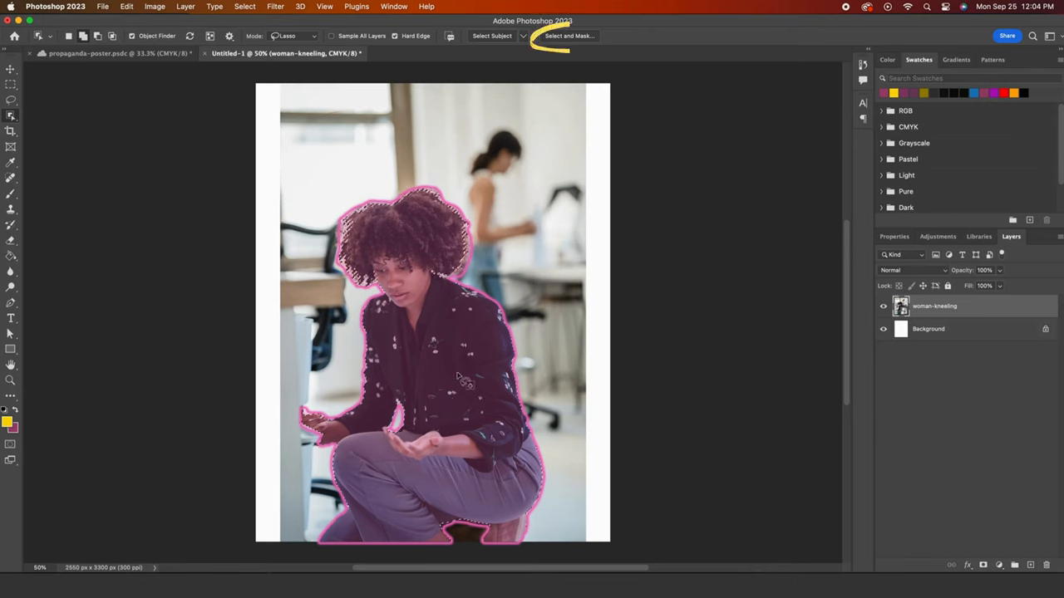
{"action": "left_click", "coordinate": [569, 35]}
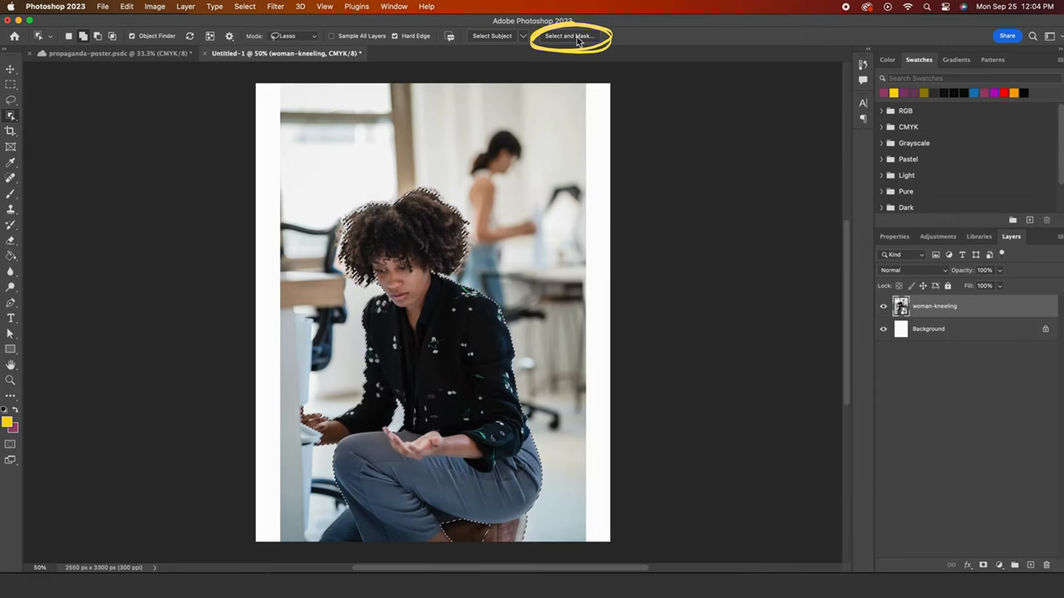
Step: Enter Select and Mask and set the masking overlay to full 100% opacity
{"action": "left_click", "coordinate": [569, 36]}
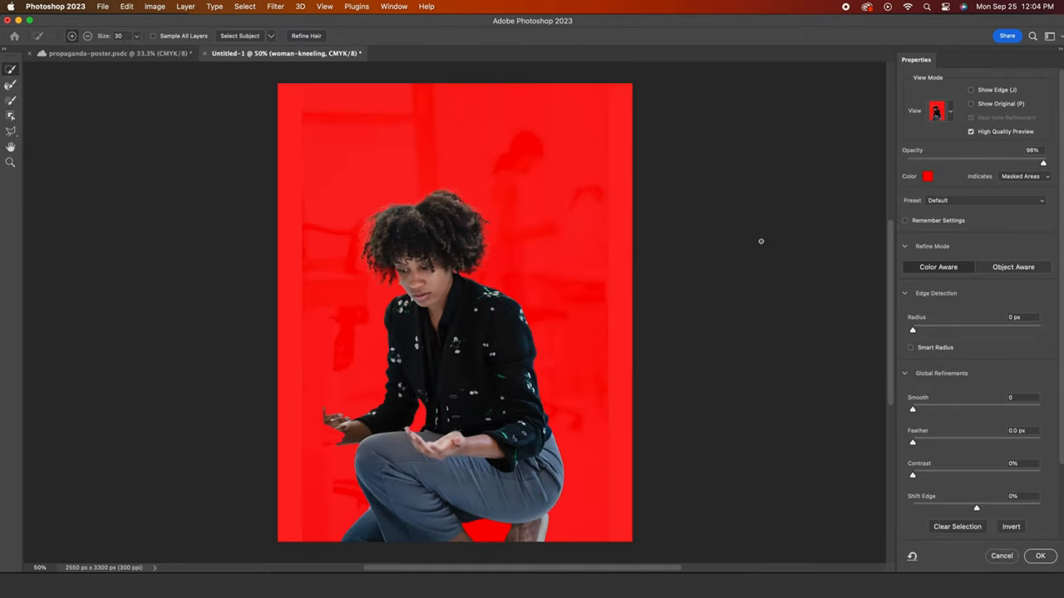
{"action": "left_click_drag", "start_coordinate": [1043, 163], "coordinate": [907, 163]}
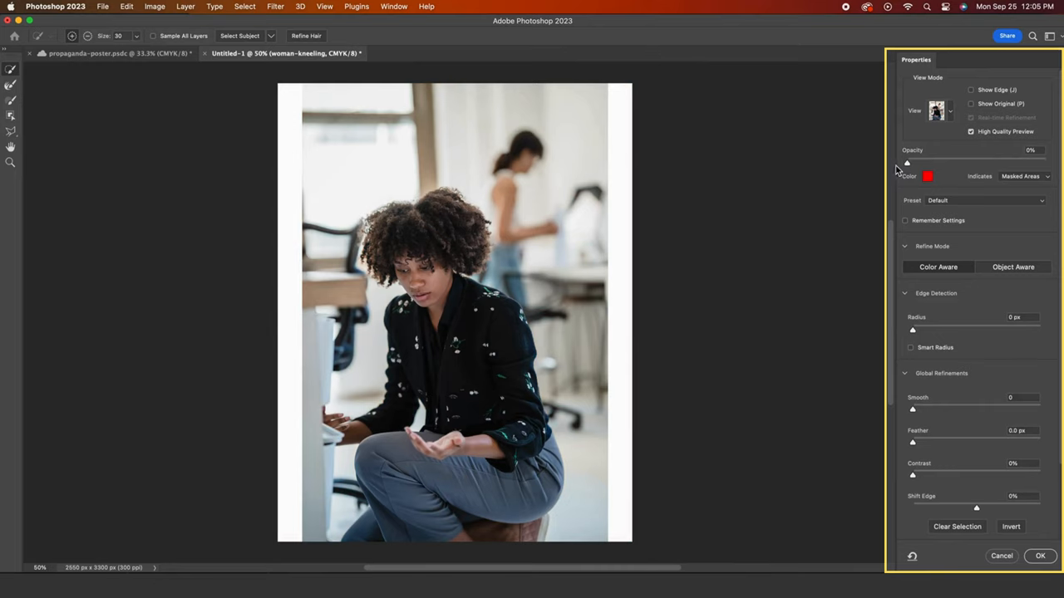
{"action": "left_click_drag", "start_coordinate": [907, 162], "coordinate": [1022, 162]}
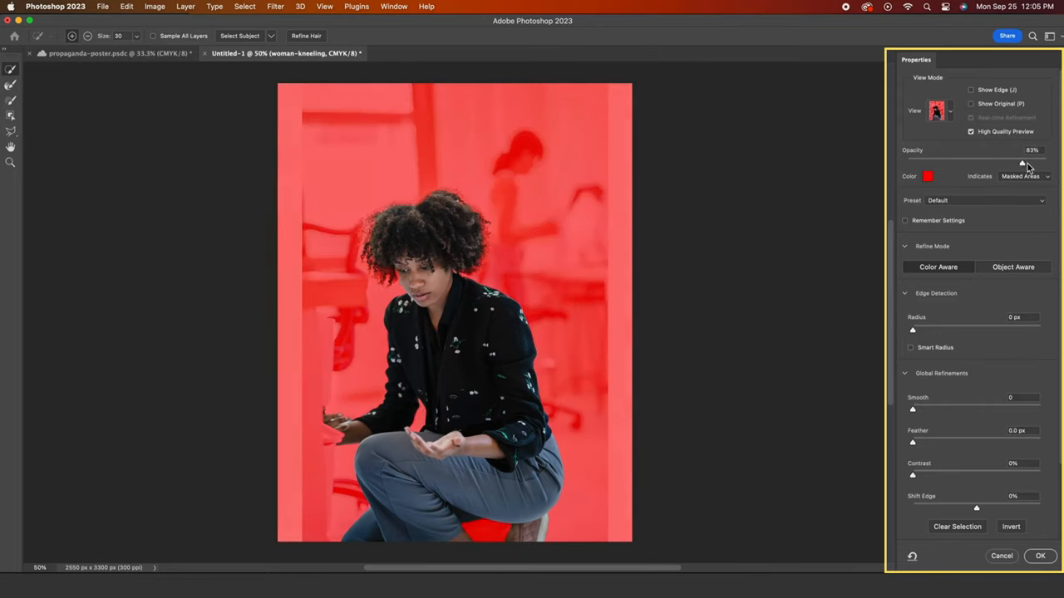
{"action": "left_click_drag", "start_coordinate": [1022, 163], "coordinate": [1042, 163]}
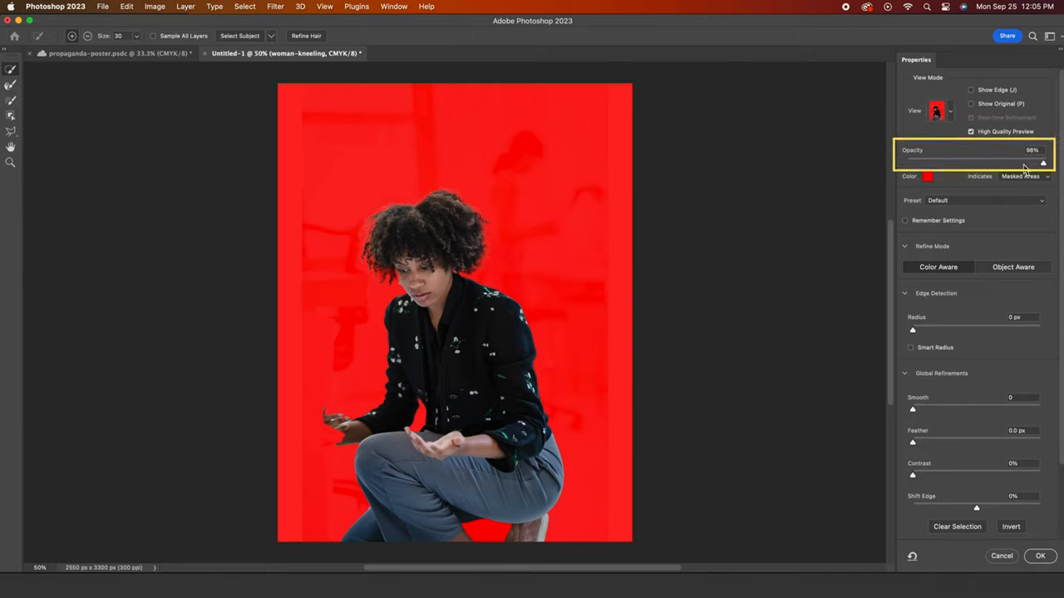
{"action": "mouse_move", "coordinate": [1046, 168]}
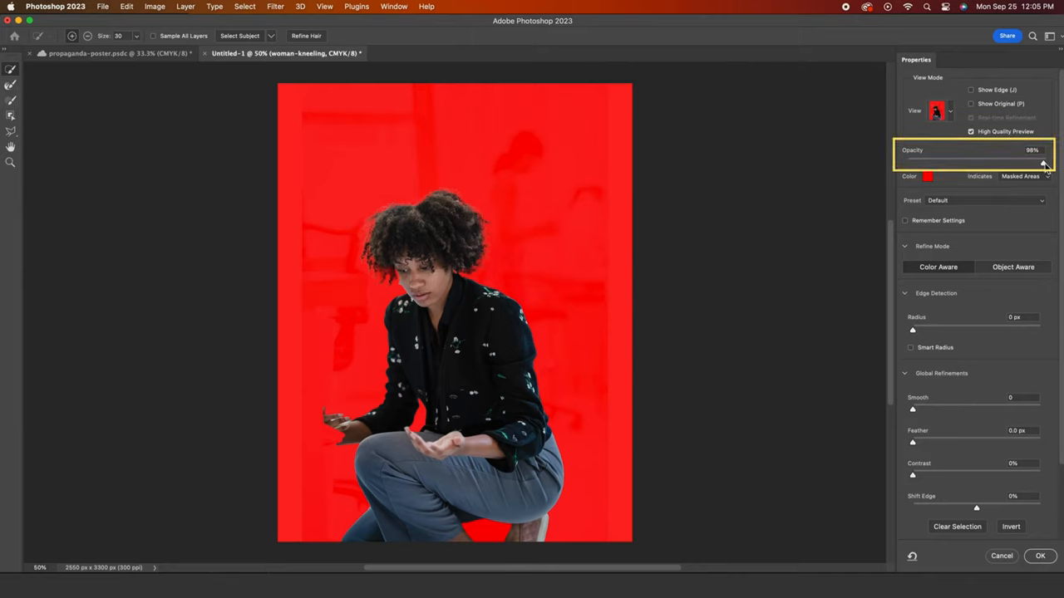
{"action": "left_click_drag", "start_coordinate": [1044, 164], "coordinate": [979, 164]}
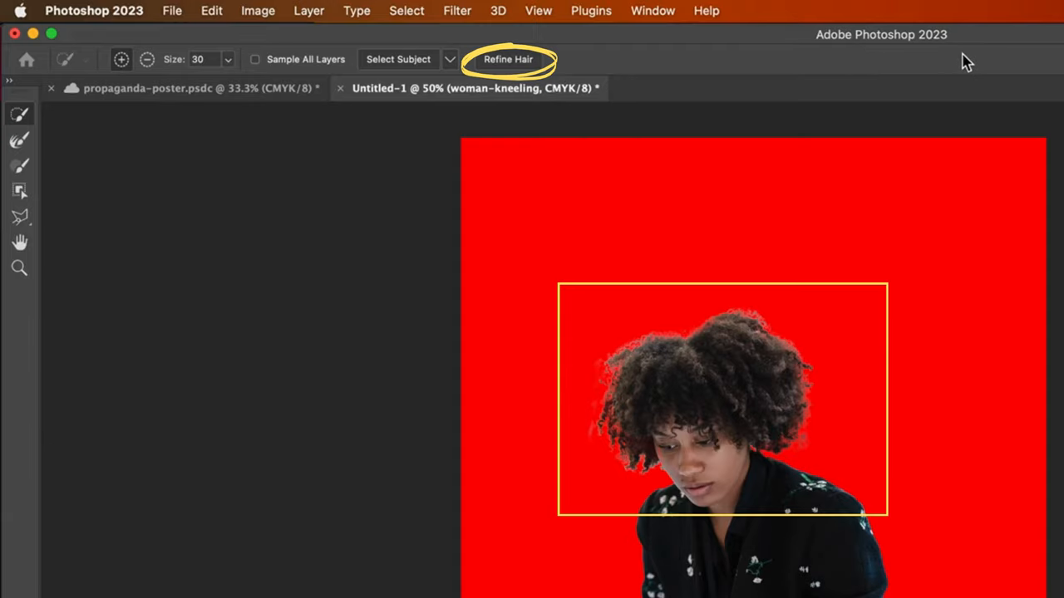
Step: Run Refine Hair and switch to the Refine Edge Brush for her curly hair edges
{"action": "left_click", "coordinate": [508, 59]}
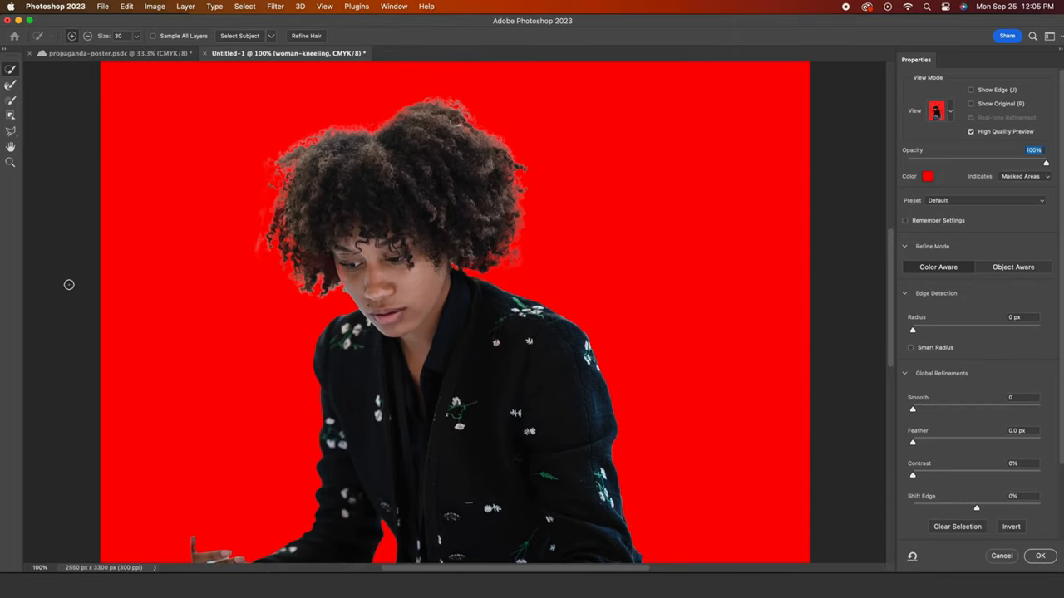
{"action": "left_click", "coordinate": [10, 102]}
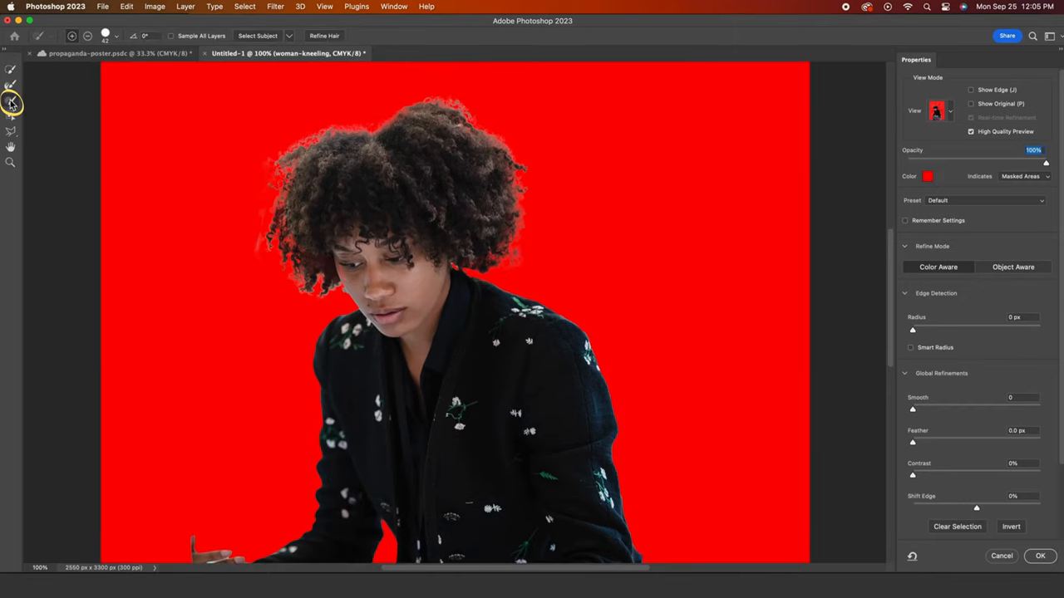
{"action": "left_click", "coordinate": [106, 35]}
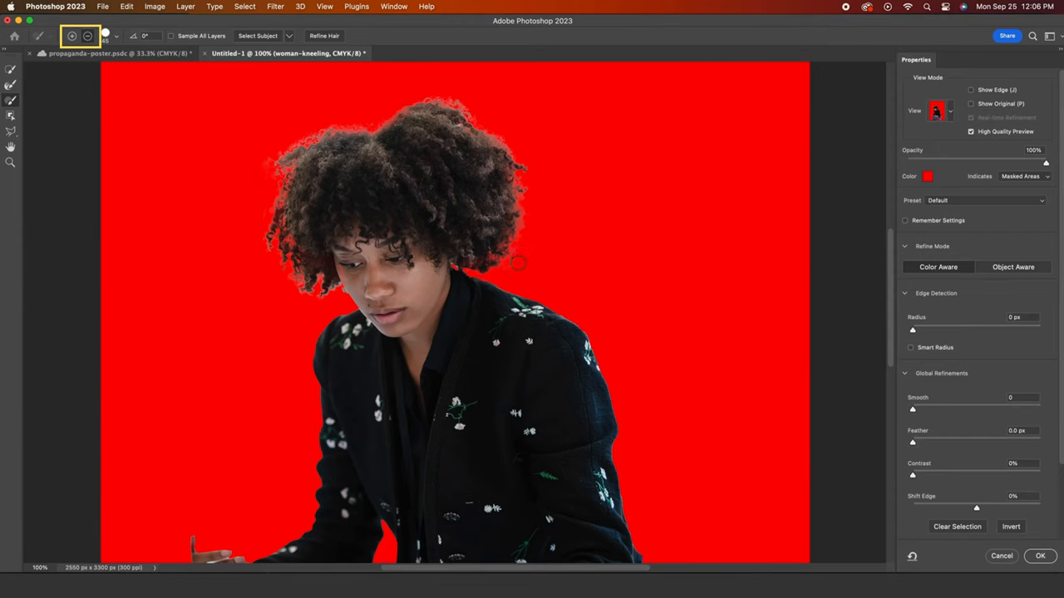
{"action": "mouse_move", "coordinate": [593, 287]}
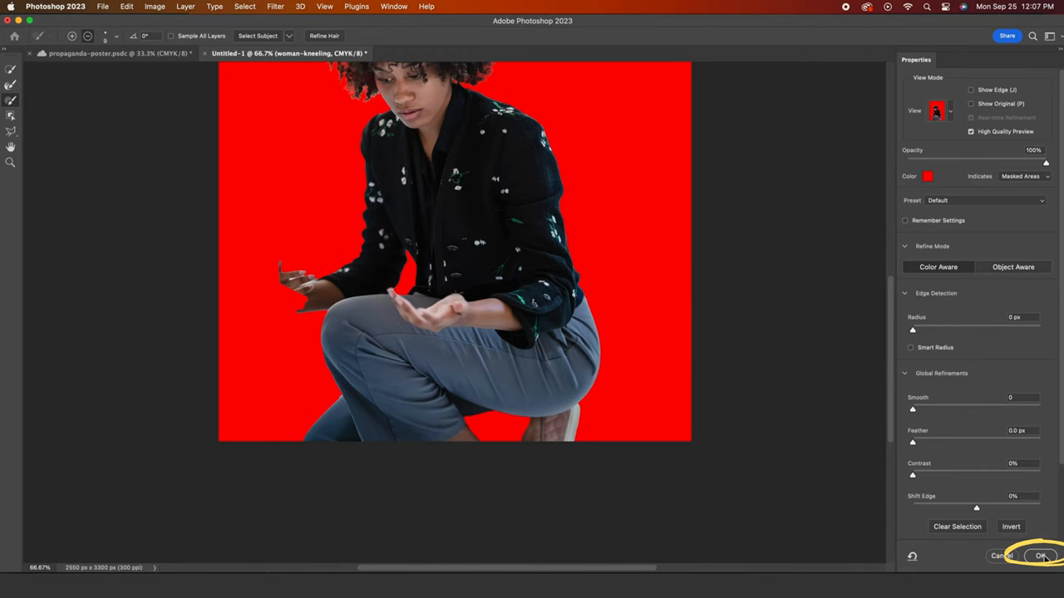
{"action": "left_click", "coordinate": [1041, 555]}
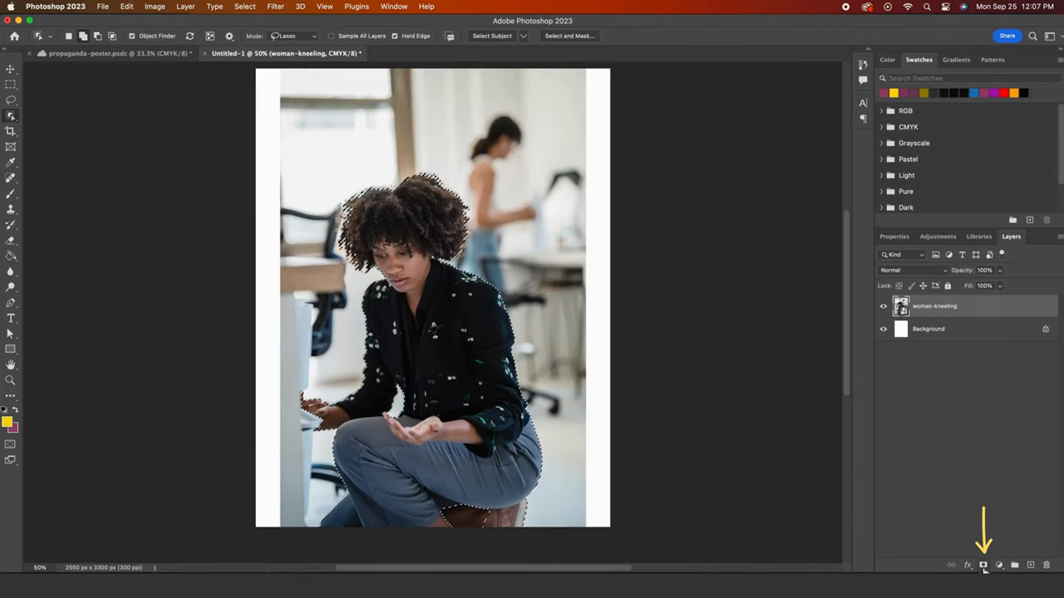
{"action": "left_click", "coordinate": [983, 566]}
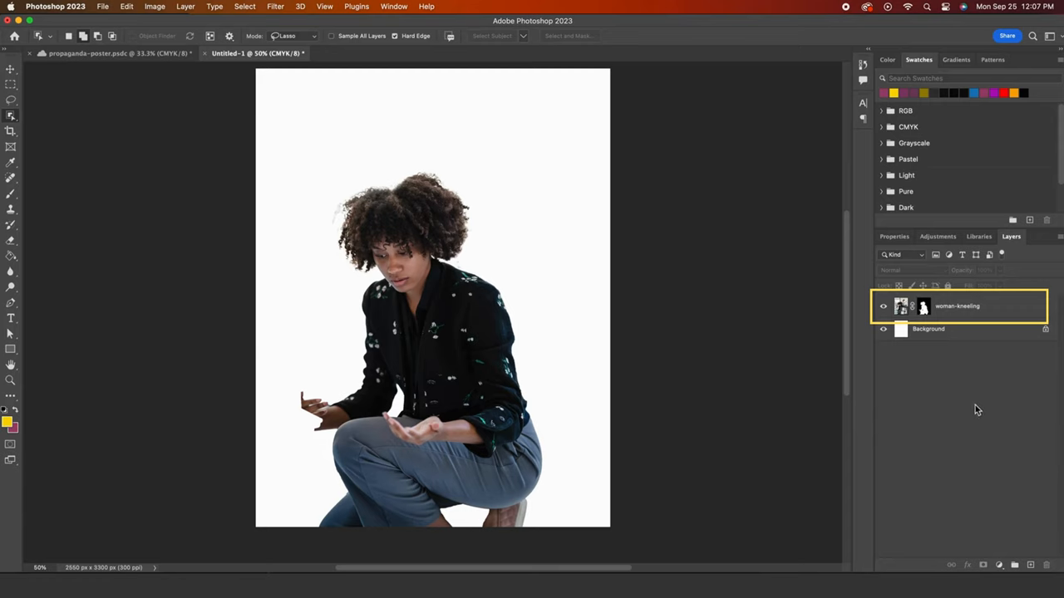
{"action": "mouse_move", "coordinate": [922, 330]}
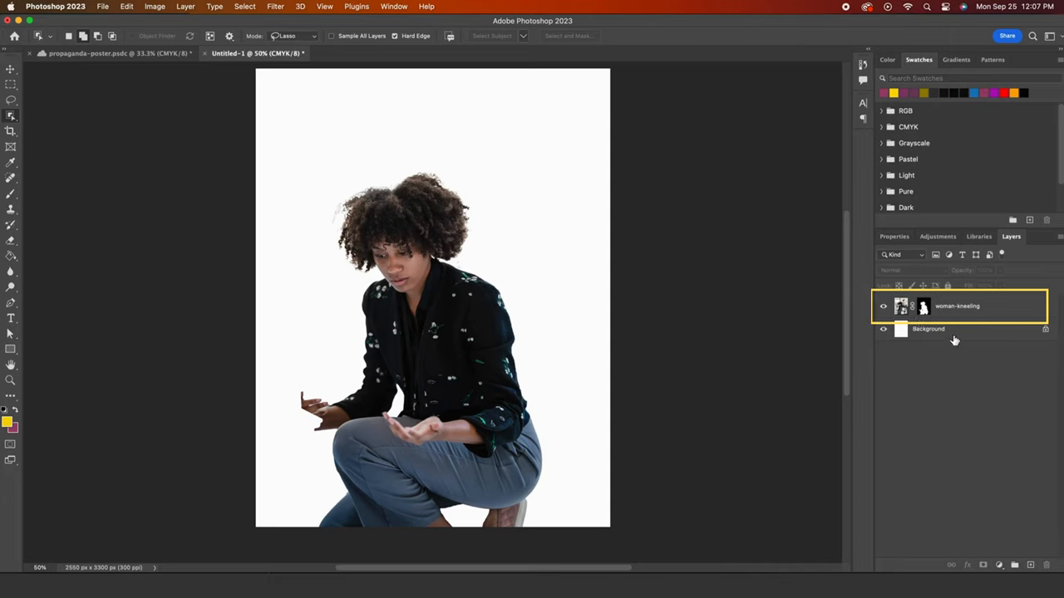
{"action": "left_click", "coordinate": [928, 328]}
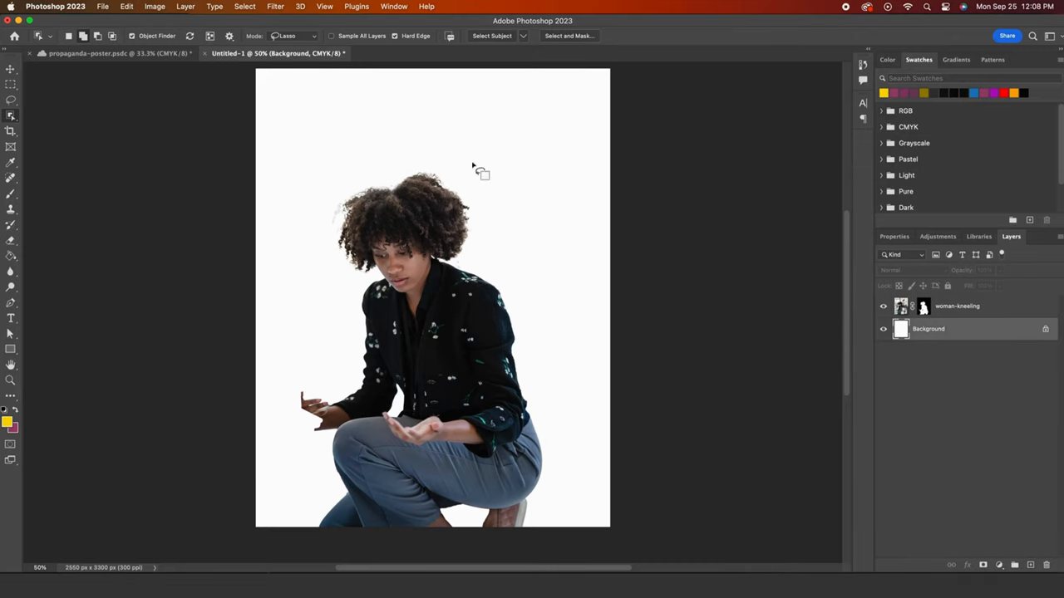
Step: Fill the Background layer with the yellow foreground colour and check its values in the Color Picker
{"action": "left_click", "coordinate": [127, 5]}
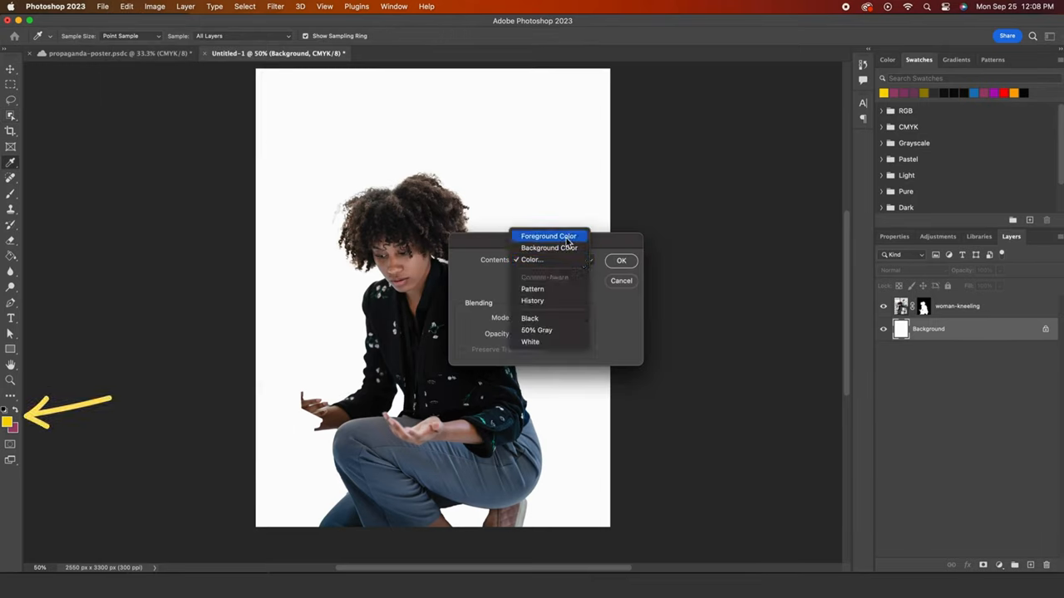
{"action": "left_click", "coordinate": [549, 236]}
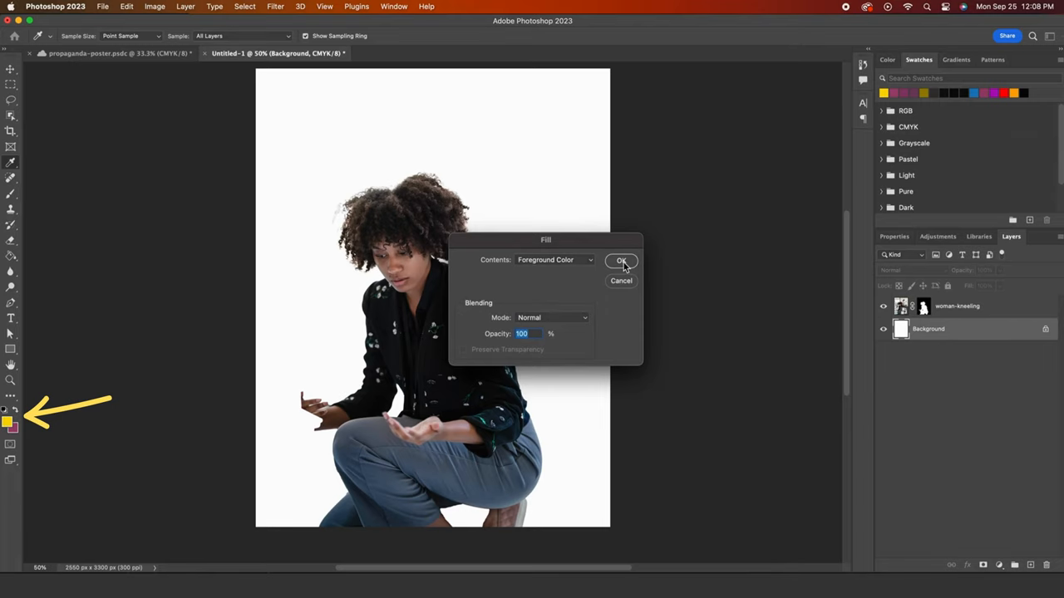
{"action": "left_click", "coordinate": [622, 260]}
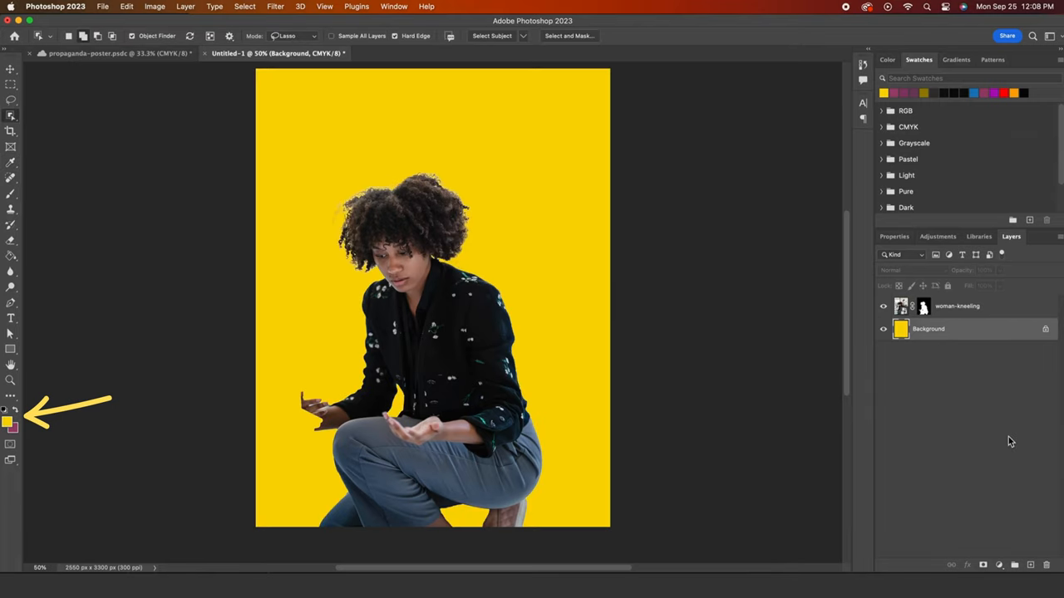
{"action": "left_click", "coordinate": [7, 422]}
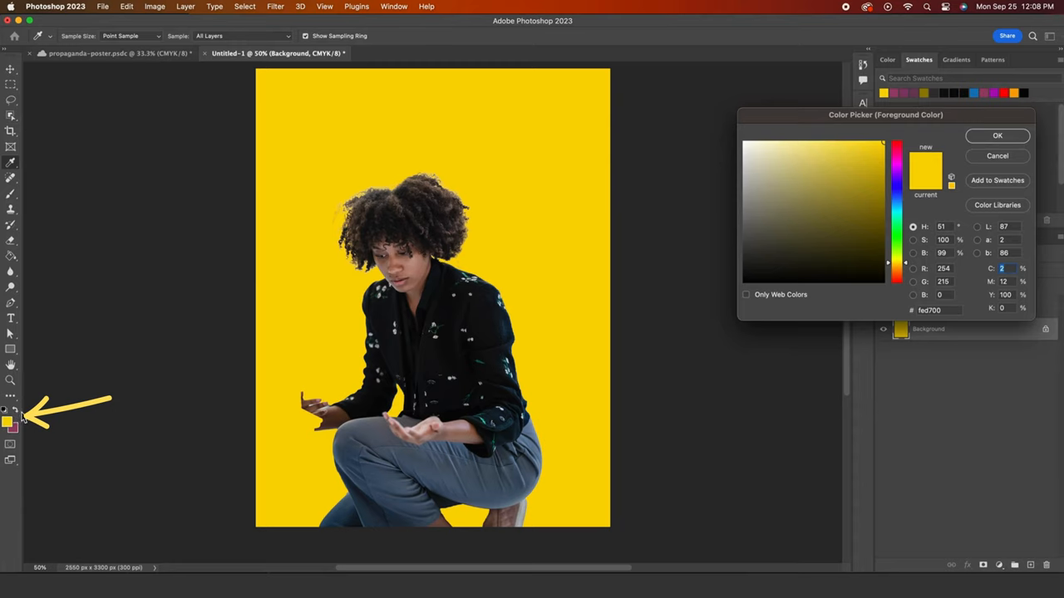
{"action": "left_click", "coordinate": [997, 136]}
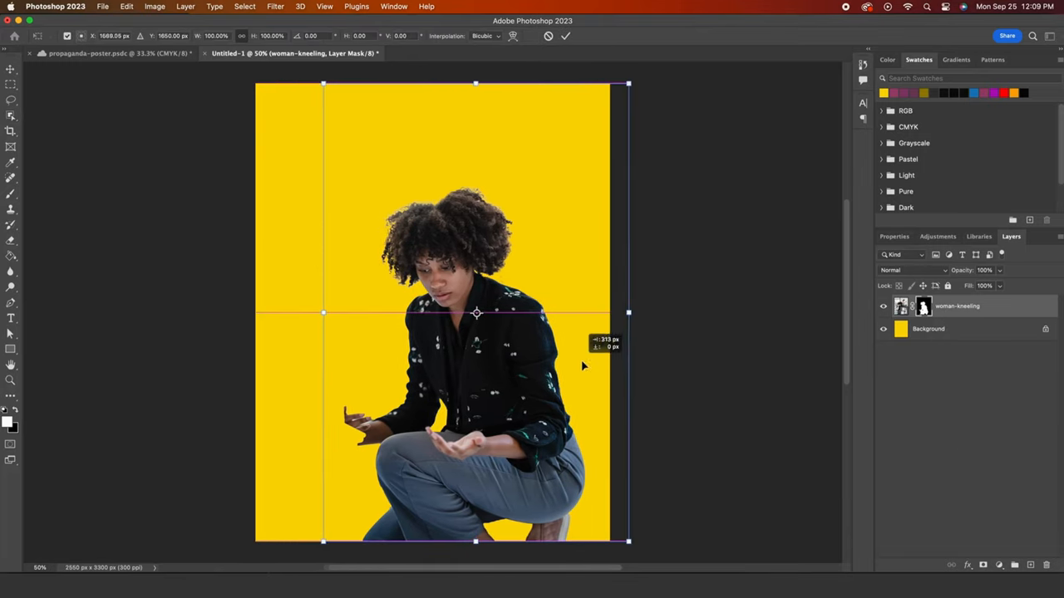
Step: Move the scaled-up woman toward the lower right of the yellow poster
{"action": "left_click_drag", "start_coordinate": [477, 313], "coordinate": [500, 313]}
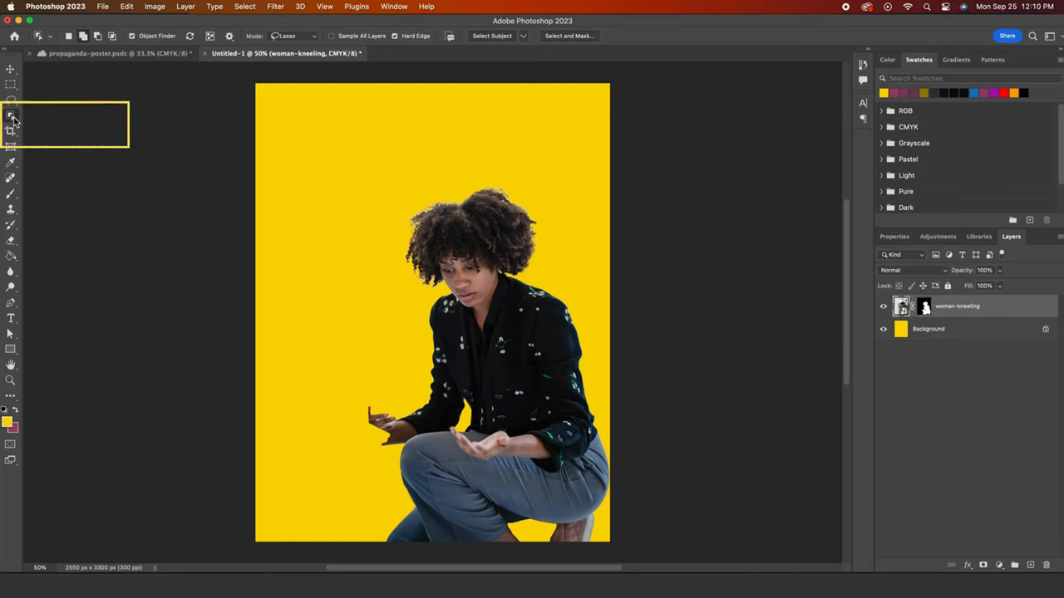
Step: Switch to the Quick Selection Tool to paint a selection over the grey trousers
{"action": "left_click", "coordinate": [12, 115]}
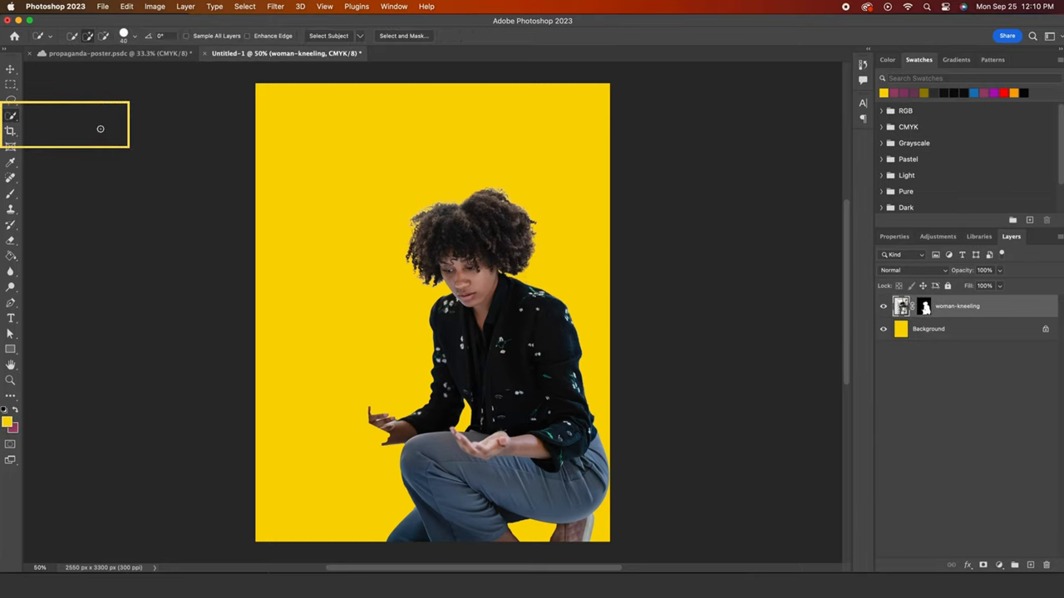
{"action": "mouse_move", "coordinate": [408, 468]}
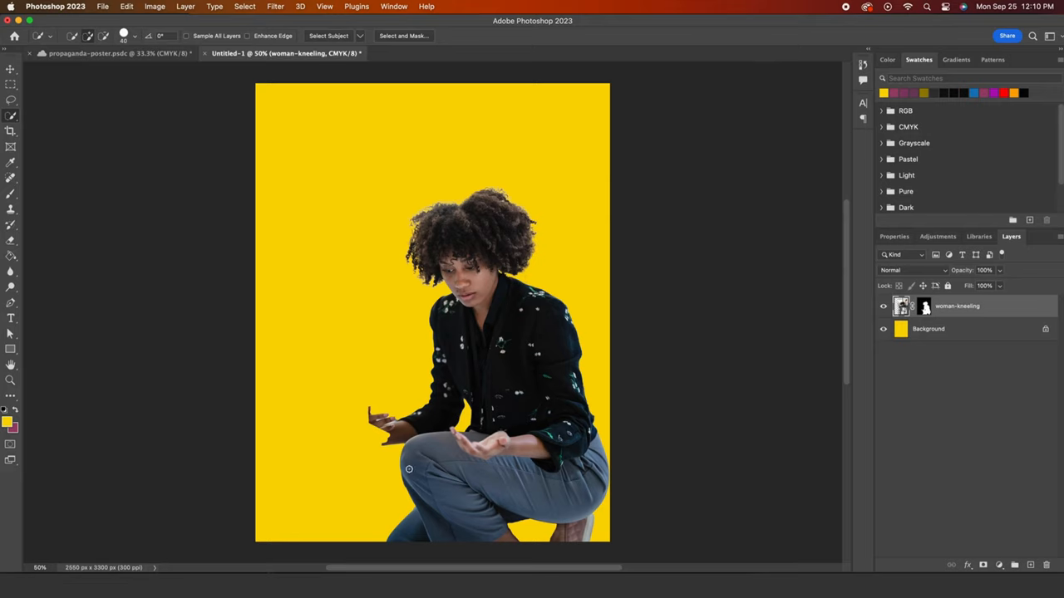
{"action": "mouse_move", "coordinate": [451, 490]}
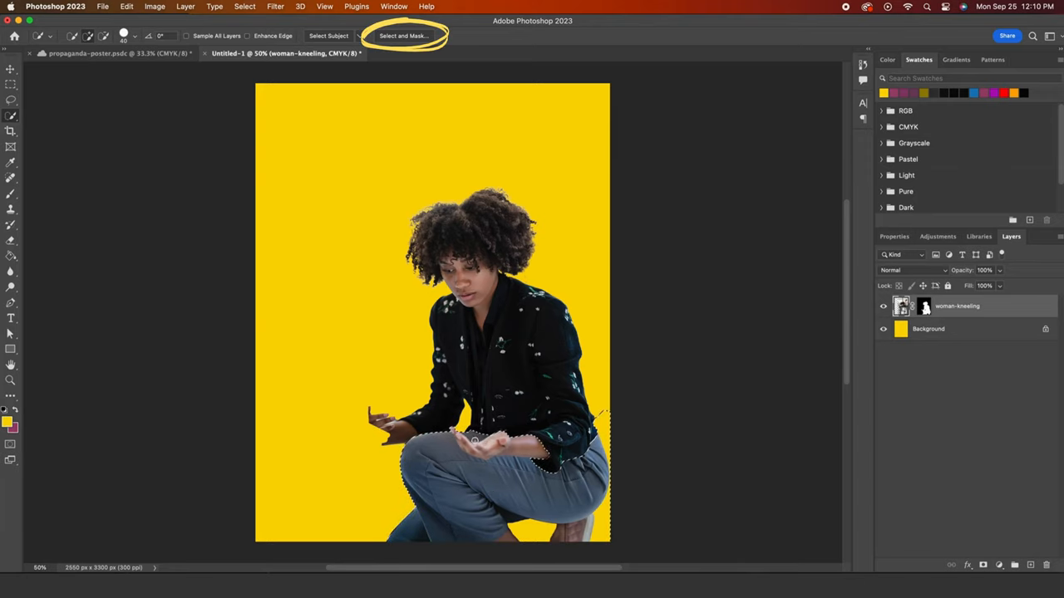
Step: Refine the trousers selection in Select and Mask, brushing the hand out of it
{"action": "left_click", "coordinate": [403, 36]}
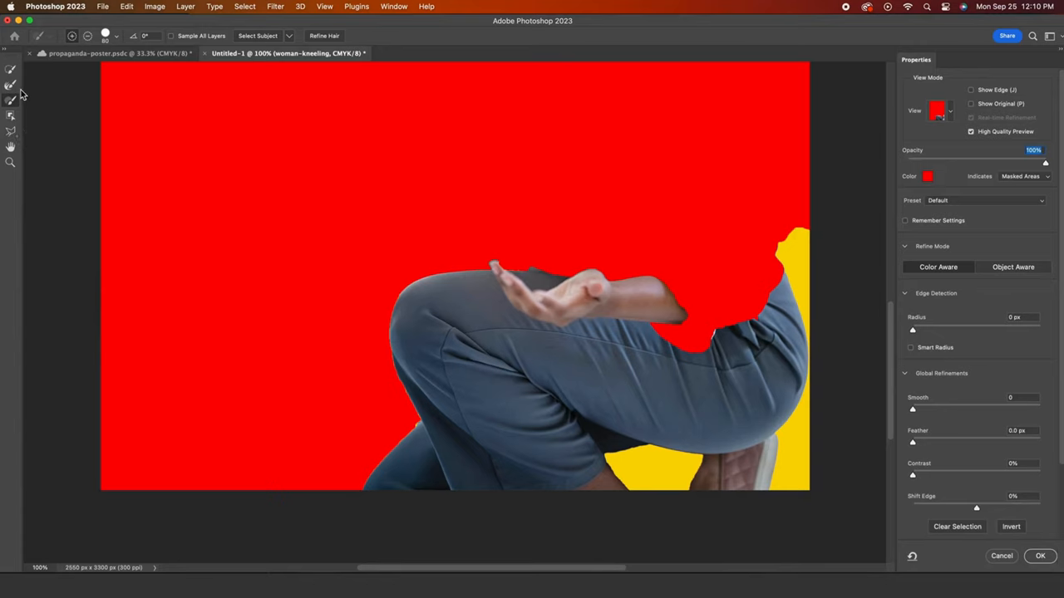
{"action": "left_click", "coordinate": [11, 70]}
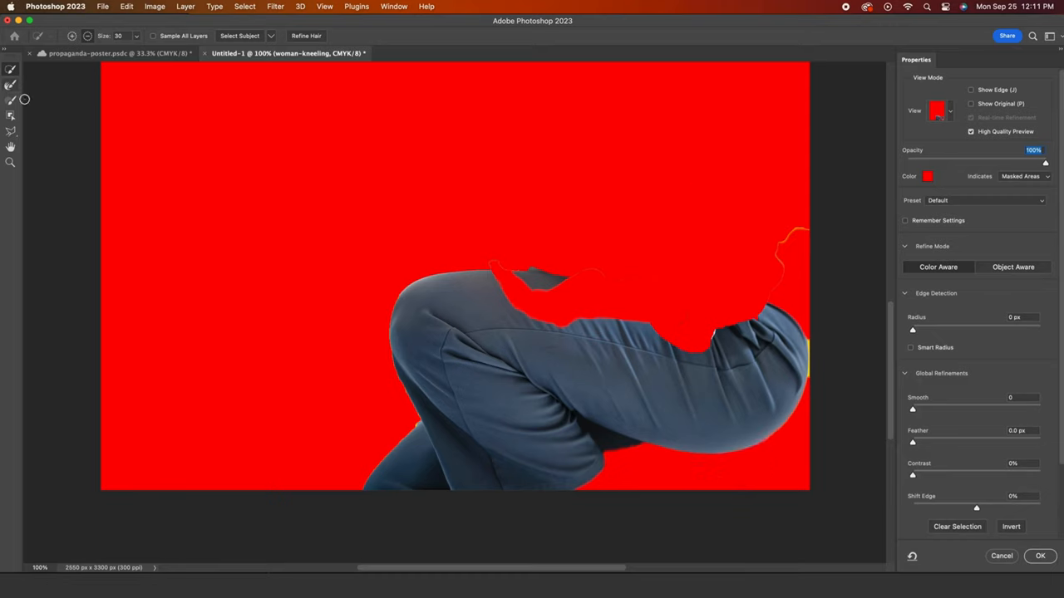
{"action": "left_click", "coordinate": [11, 100]}
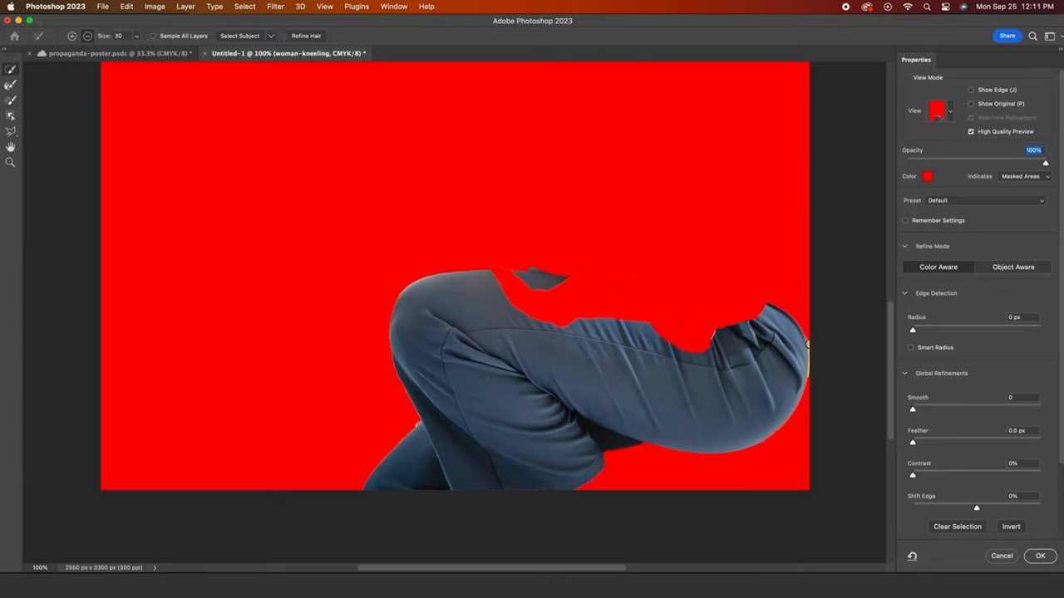
{"action": "left_click", "coordinate": [1039, 555]}
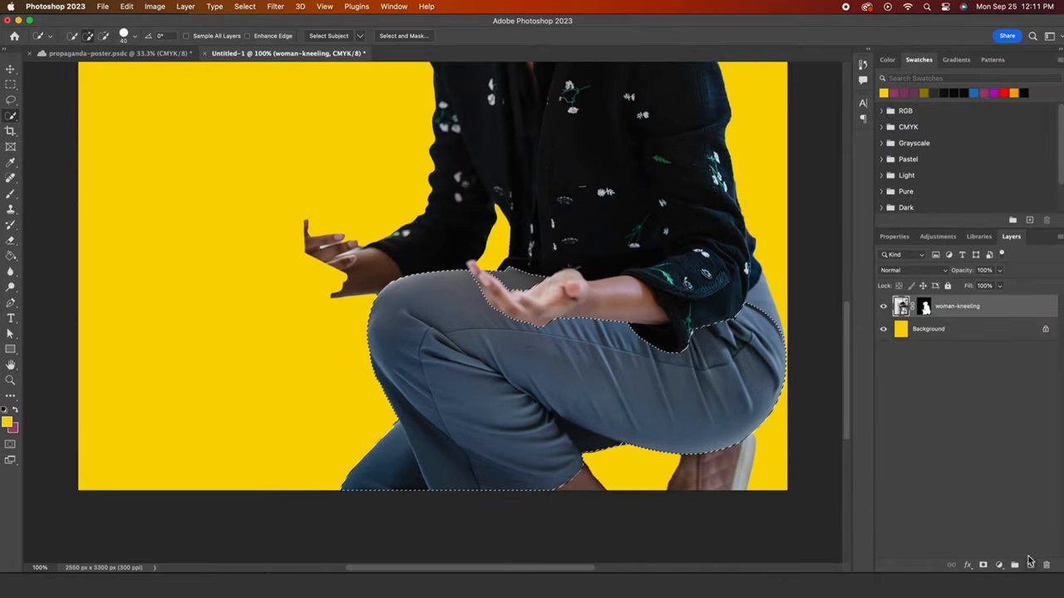
Step: Copy the trousers onto a new layer with Cmd+J and rename it 'pants'
{"action": "key", "text": "cmd+j"}
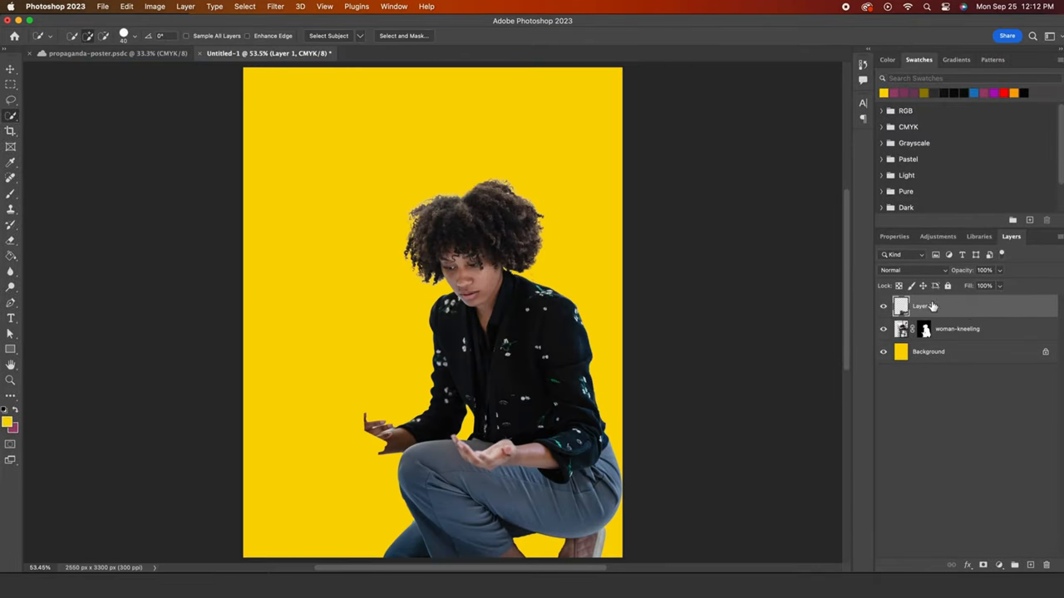
{"action": "double_click", "coordinate": [920, 306]}
{"action": "type", "text": "pants"}
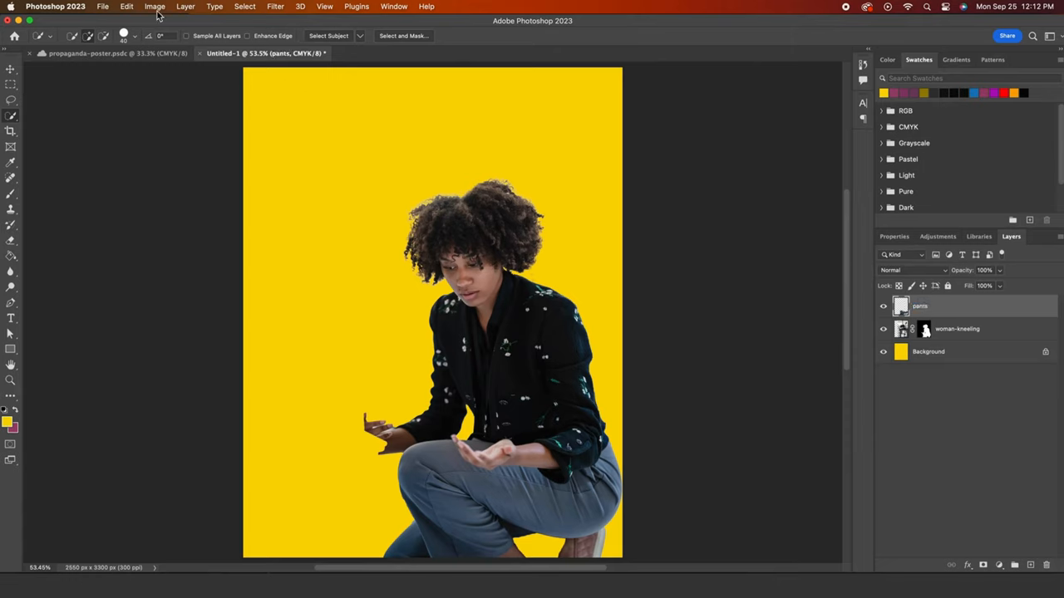
Step: Recolour the pants layer magenta with Hue/Saturation at Hue about +79 and Saturation +19
{"action": "left_click", "coordinate": [155, 6]}
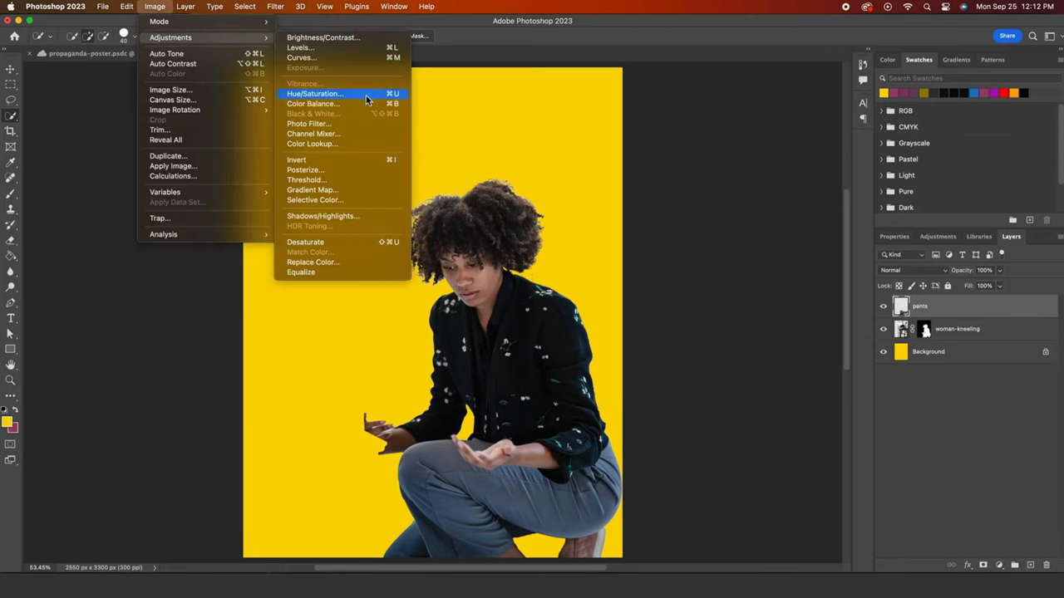
{"action": "left_click", "coordinate": [314, 93]}
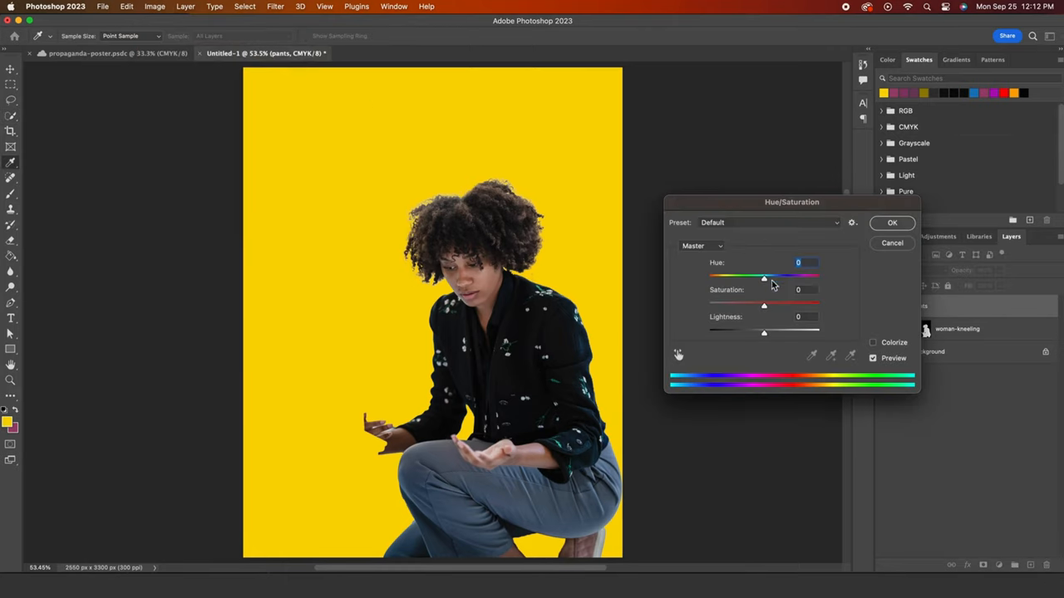
{"action": "left_click_drag", "start_coordinate": [765, 278], "coordinate": [801, 278]}
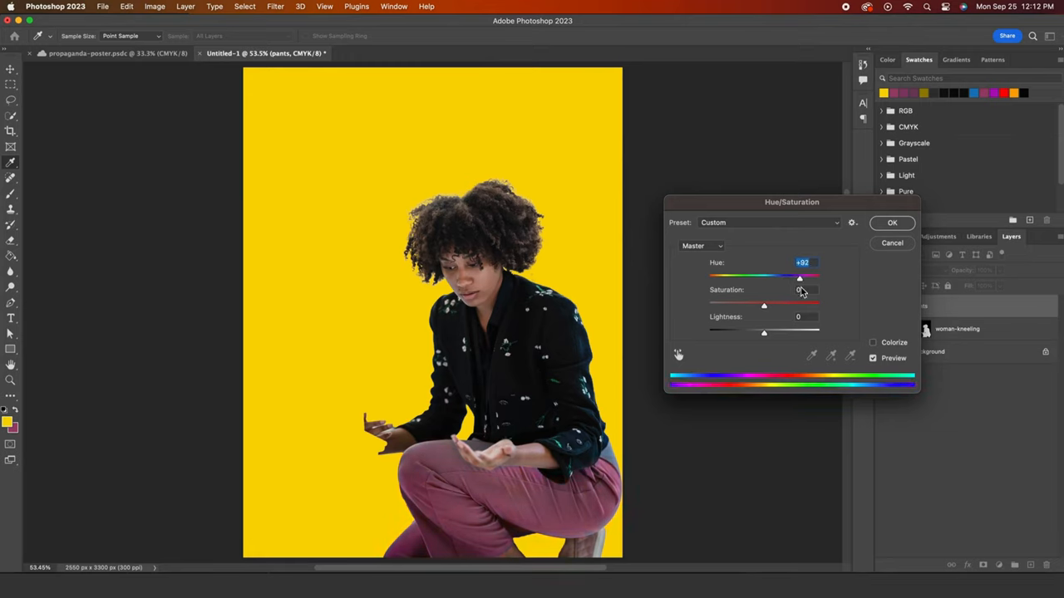
{"action": "left_click_drag", "start_coordinate": [799, 277], "coordinate": [803, 277]}
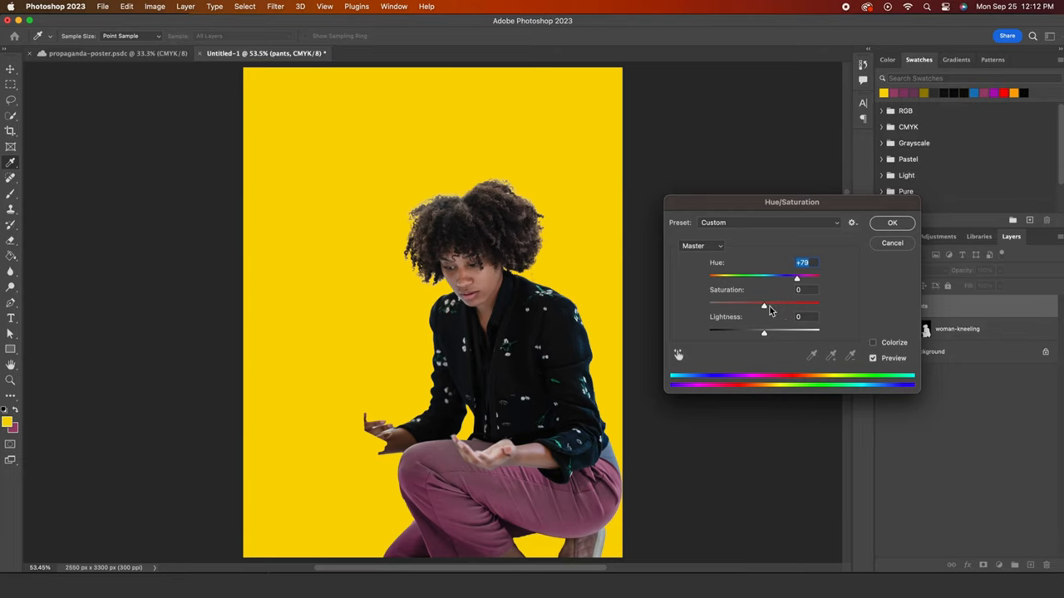
{"action": "left_click_drag", "start_coordinate": [763, 305], "coordinate": [774, 305]}
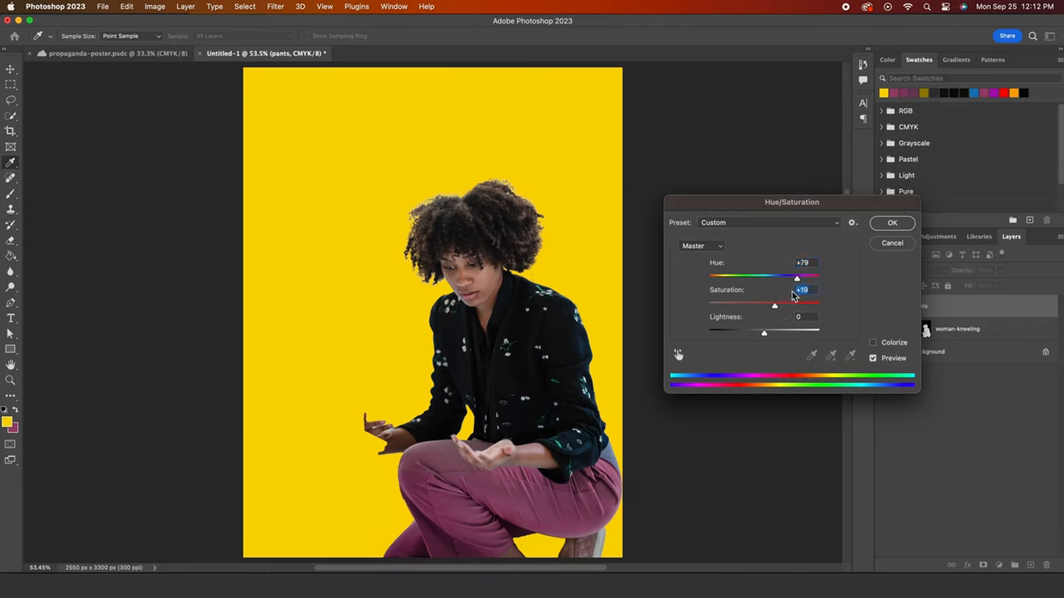
{"action": "left_click", "coordinate": [892, 222]}
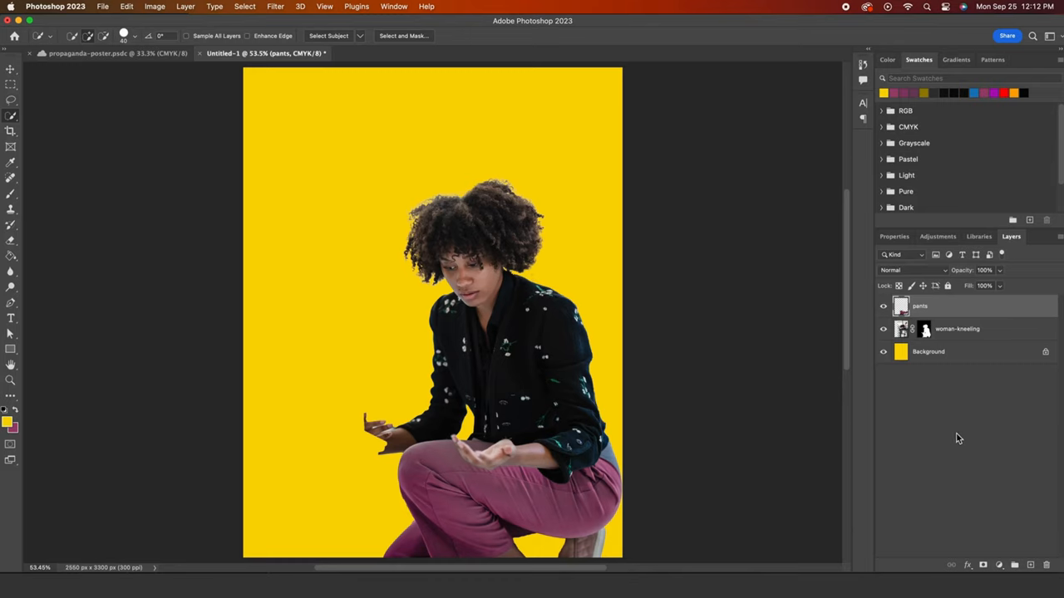
{"action": "mouse_move", "coordinate": [718, 325]}
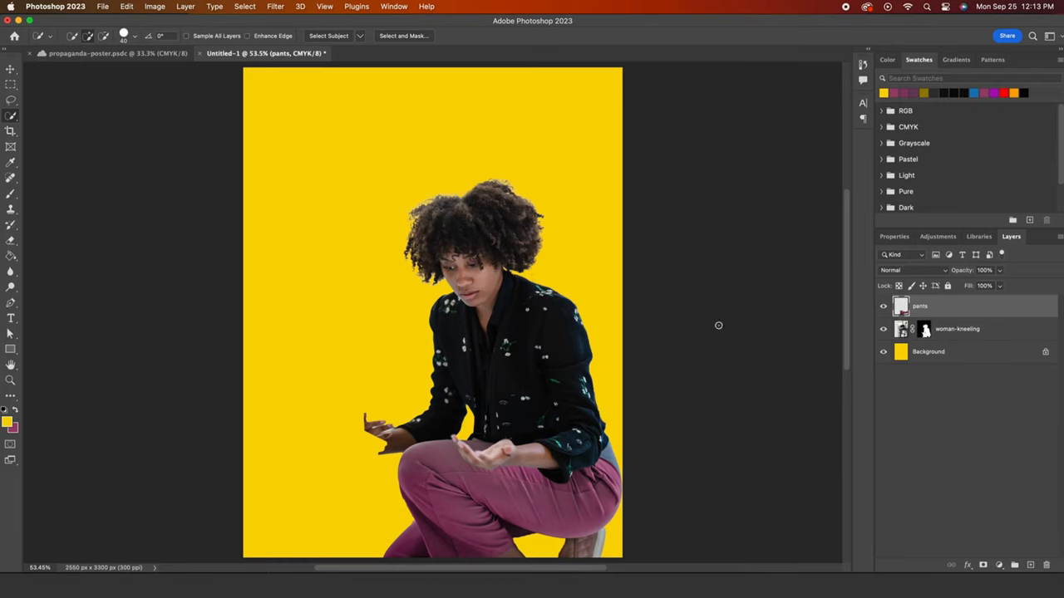
Step: Place the newspaper image, select the folded newspaper and refine it into a layer mask
{"action": "left_click", "coordinate": [102, 6]}
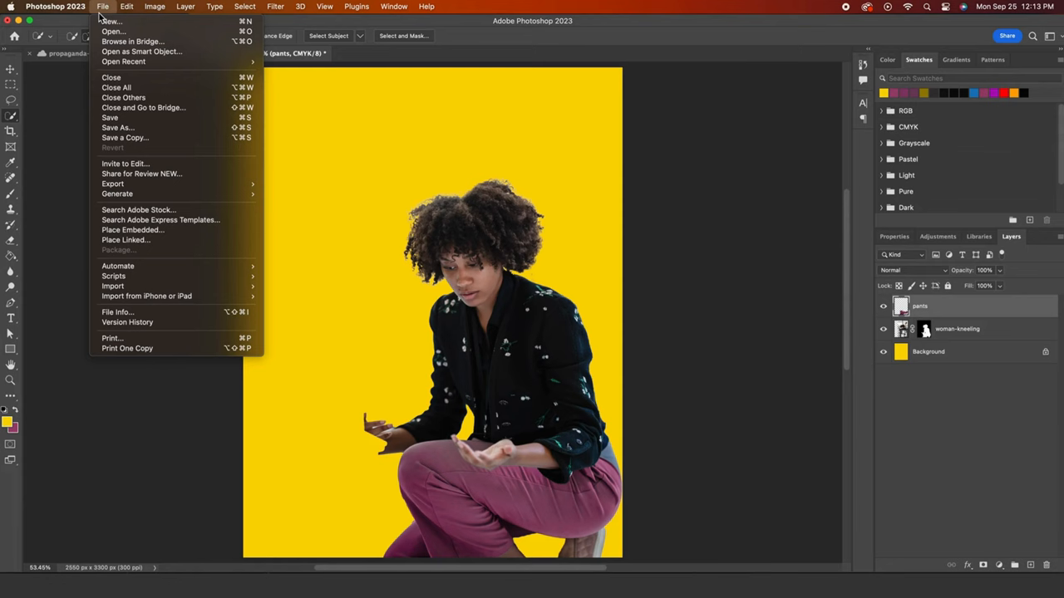
{"action": "left_click", "coordinate": [132, 229]}
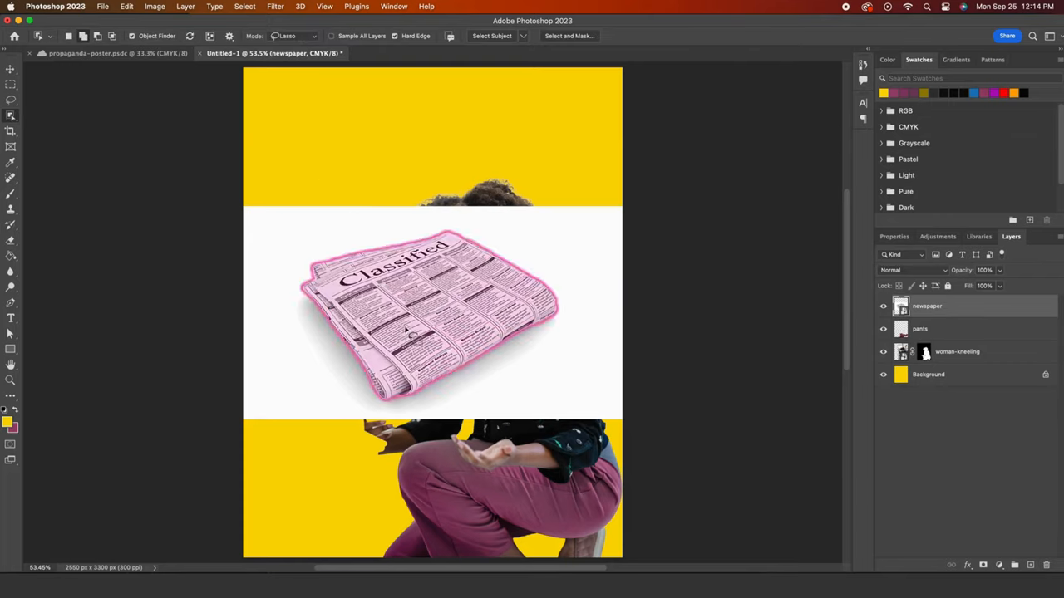
{"action": "left_click", "coordinate": [568, 36]}
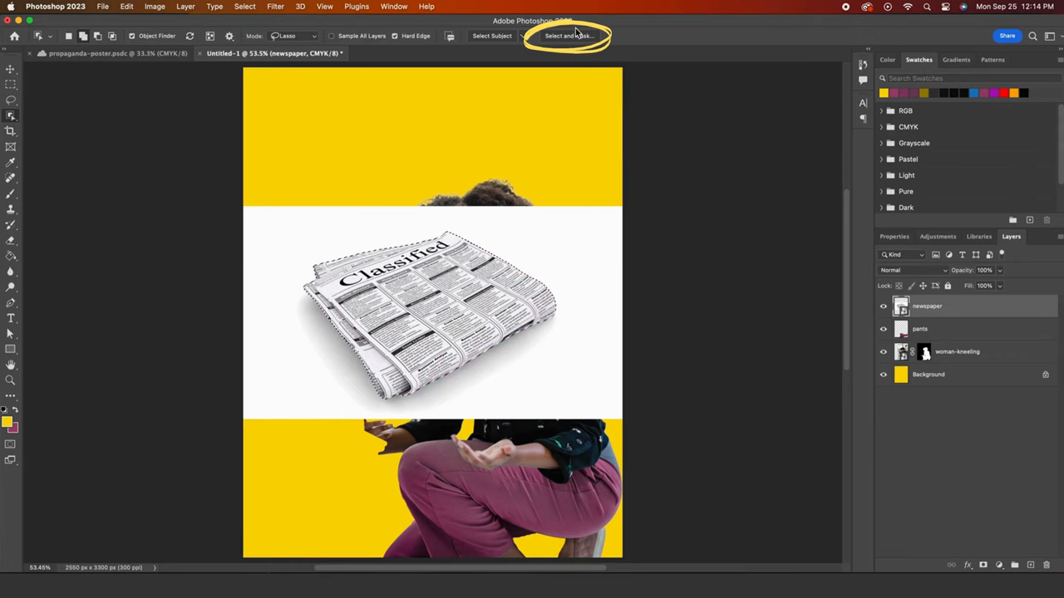
{"action": "left_click", "coordinate": [568, 36]}
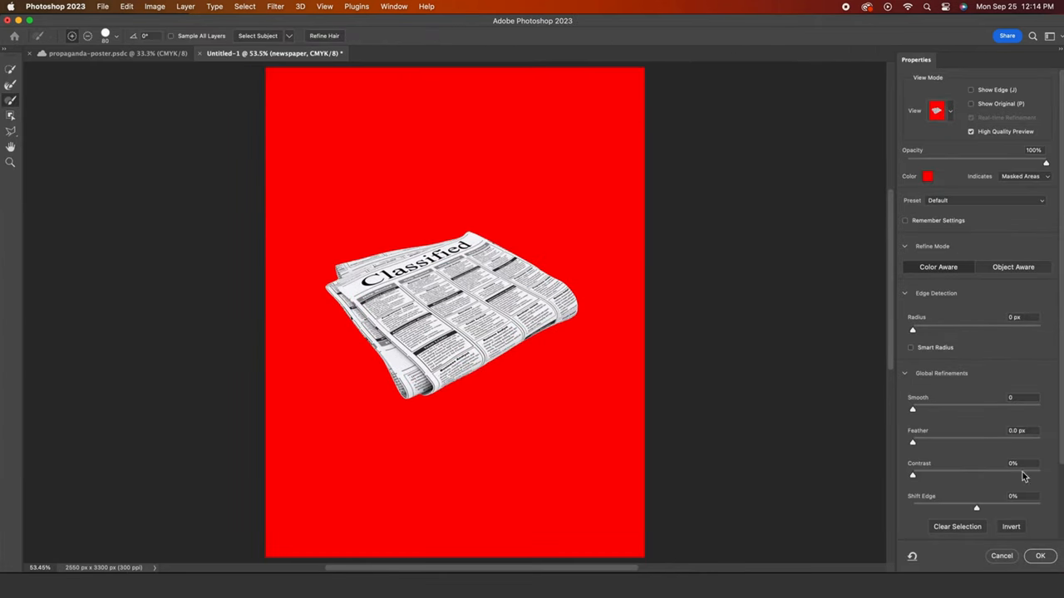
{"action": "left_click", "coordinate": [1040, 555]}
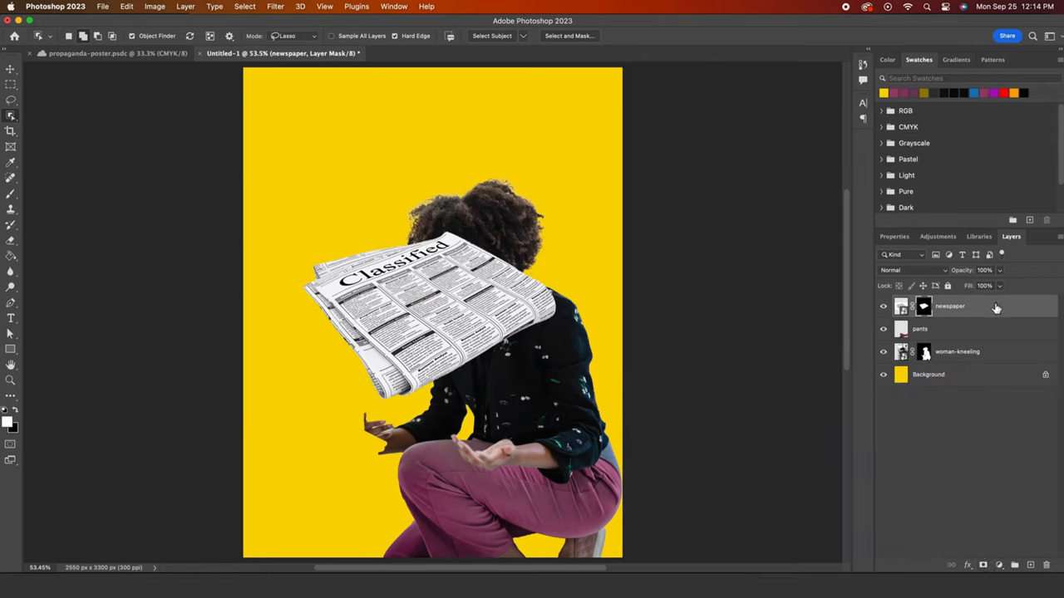
Step: Free Transform the newspaper smaller and tilted so it sits in the woman's hands
{"action": "key", "text": "cmd+t"}
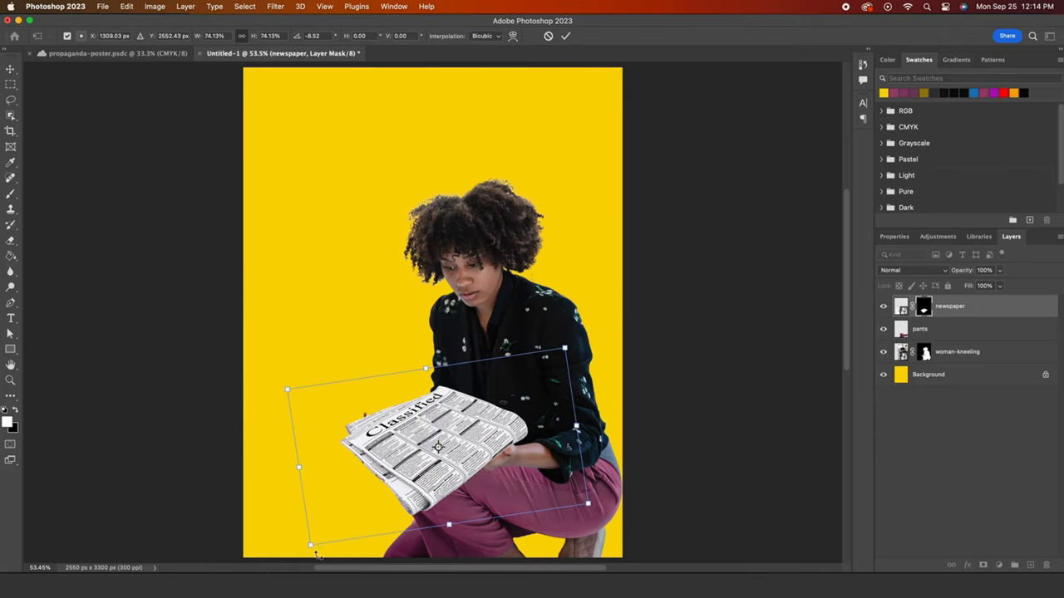
{"action": "left_click_drag", "start_coordinate": [312, 554], "coordinate": [318, 550]}
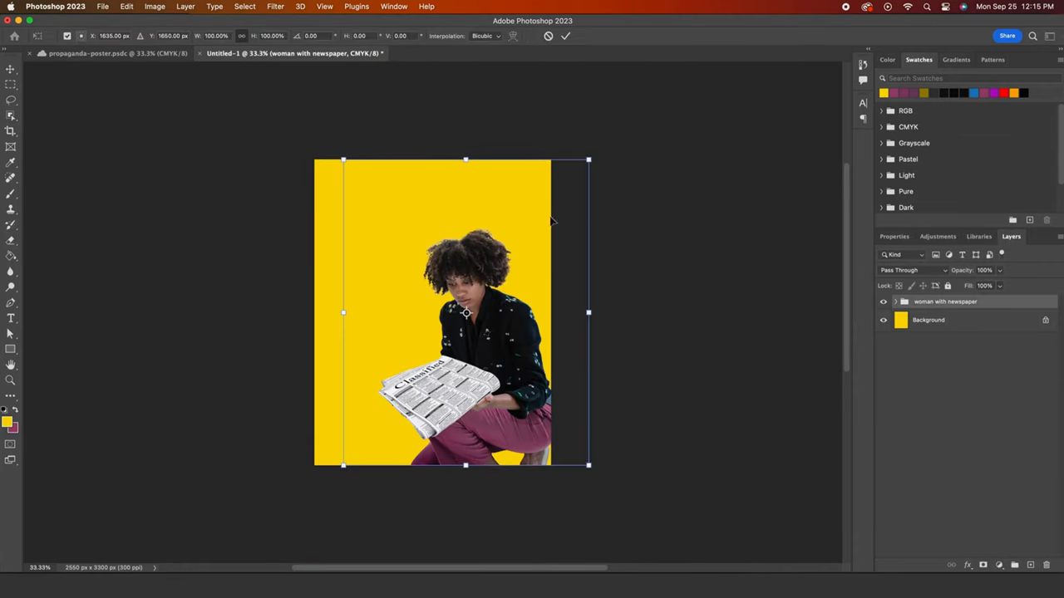
Step: Scale the 'woman with newspaper' group down toward the bottom-right
{"action": "left_click_drag", "start_coordinate": [344, 159], "coordinate": [388, 217]}
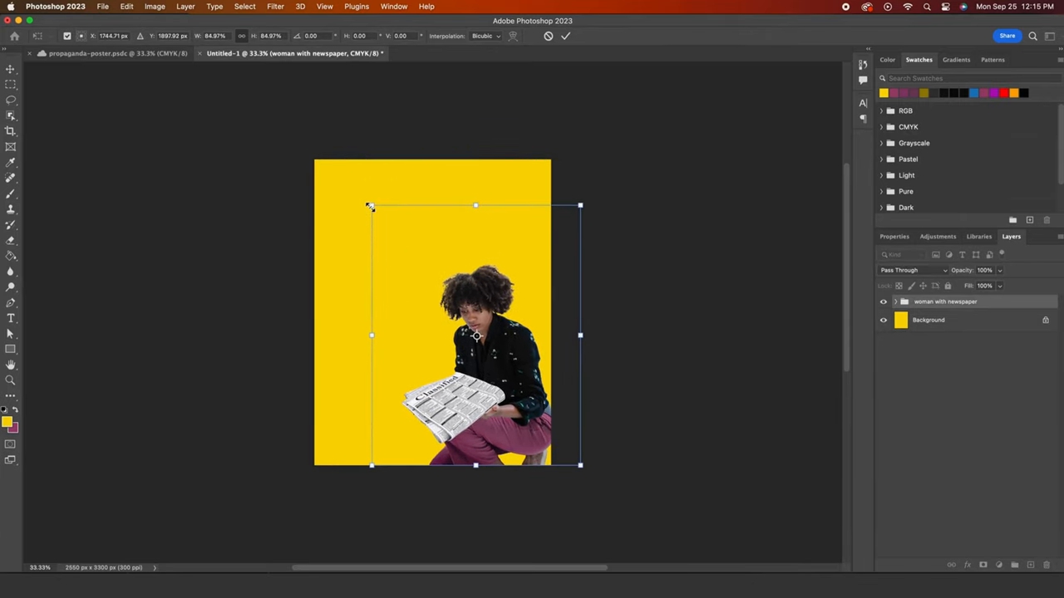
{"action": "key", "text": "cmd+c"}
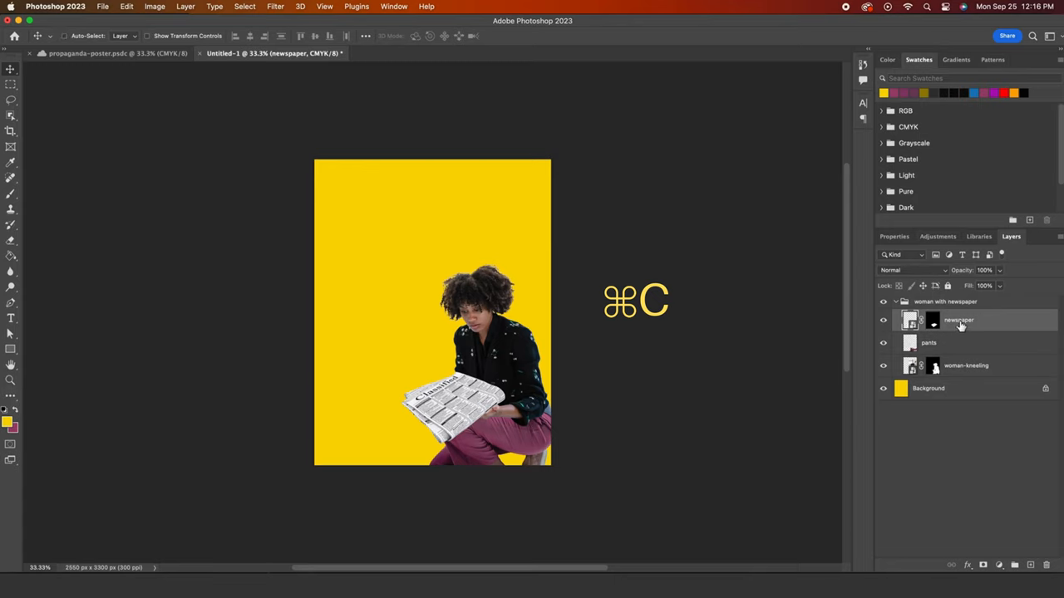
Step: Paste newspaper copies into a 'stack of newspapers' group at the bottom-left
{"action": "key", "text": "cmd+v"}
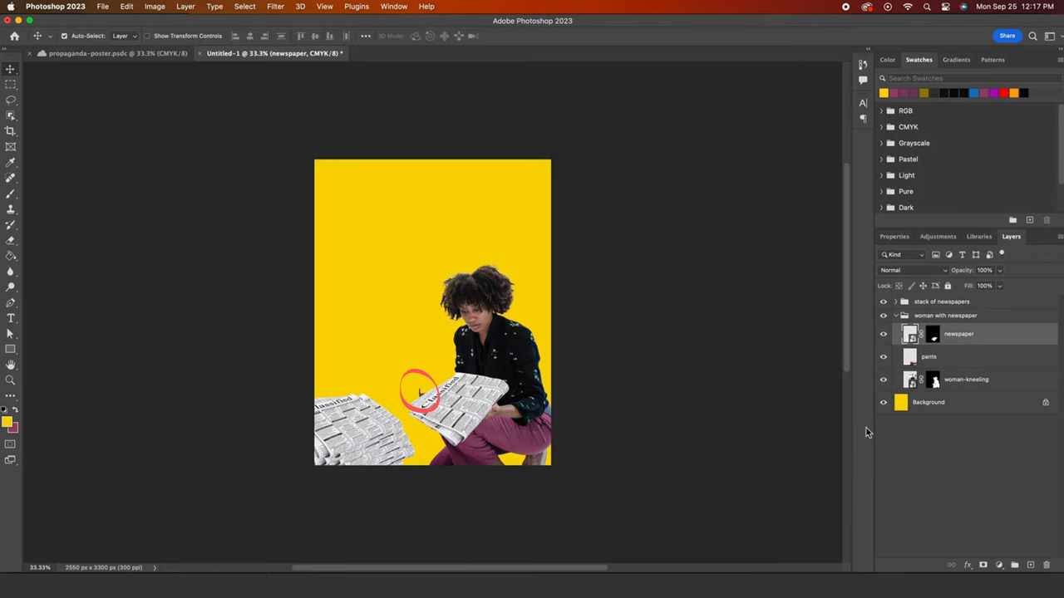
{"action": "left_click", "coordinate": [11, 115]}
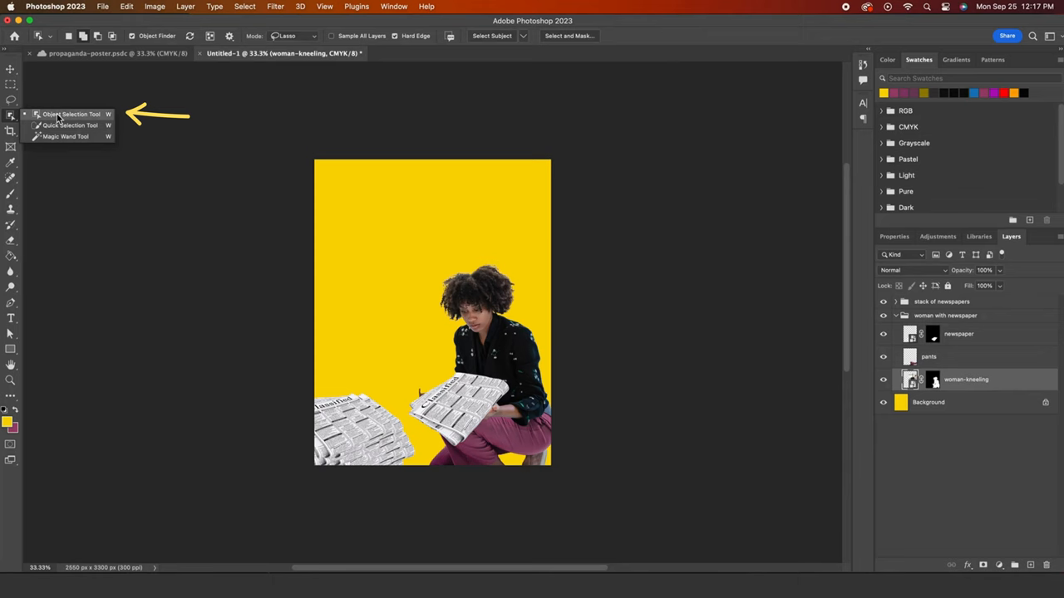
Step: Refine the woman-kneeling mask with the Object Selection Tool and apply it
{"action": "left_click", "coordinate": [568, 36]}
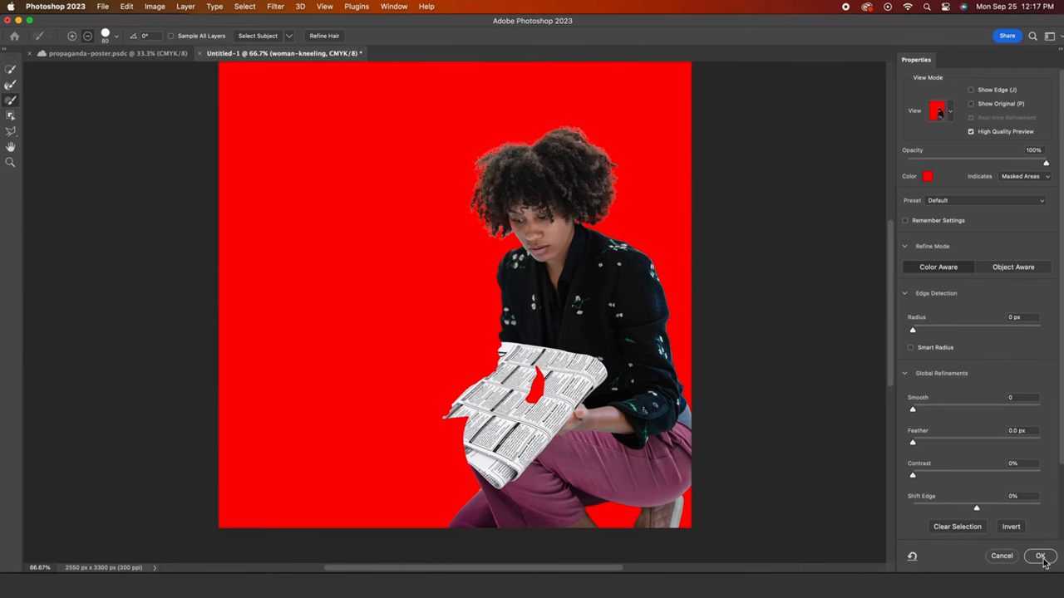
{"action": "left_click", "coordinate": [1040, 556]}
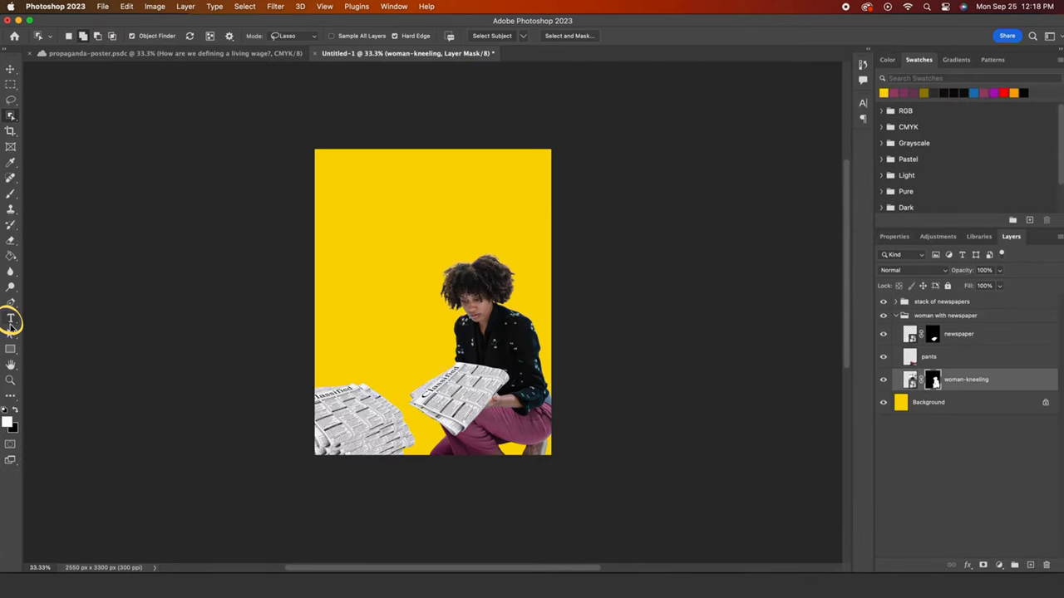
Step: Add a 72 pt headline text box 'How are we defining a living wage?' across the top
{"action": "left_click_drag", "start_coordinate": [331, 168], "coordinate": [522, 258]}
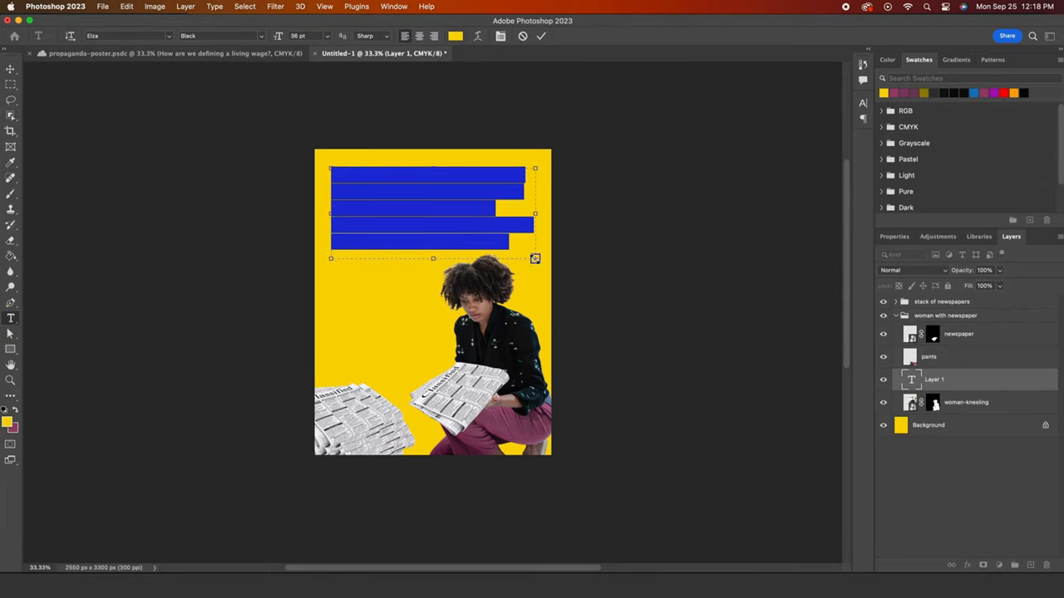
{"action": "left_click", "coordinate": [393, 7]}
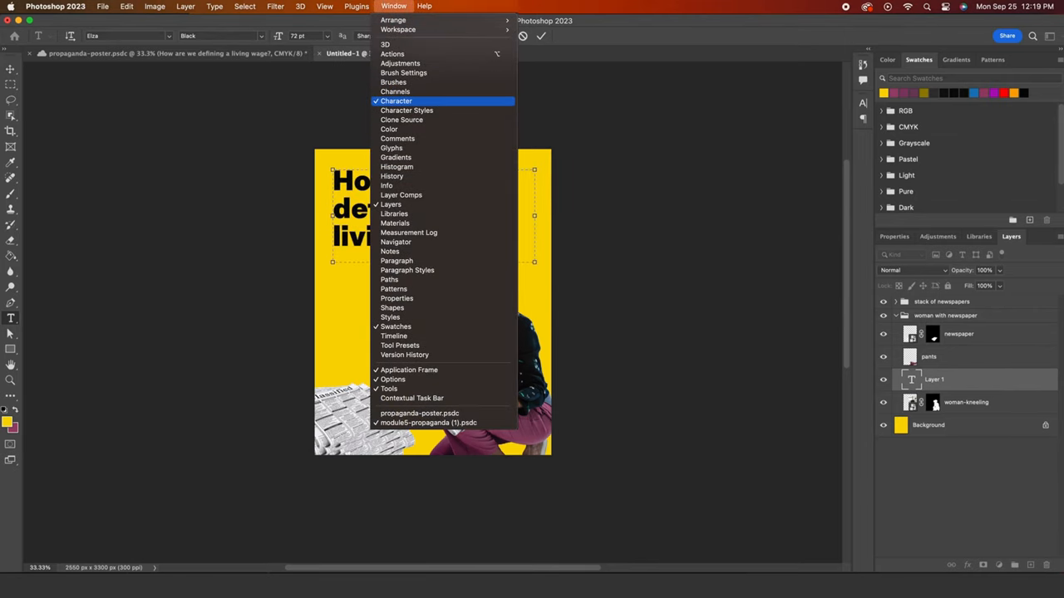
Step: Adjust the headline's line spacing in the Character panel
{"action": "left_click", "coordinate": [397, 101]}
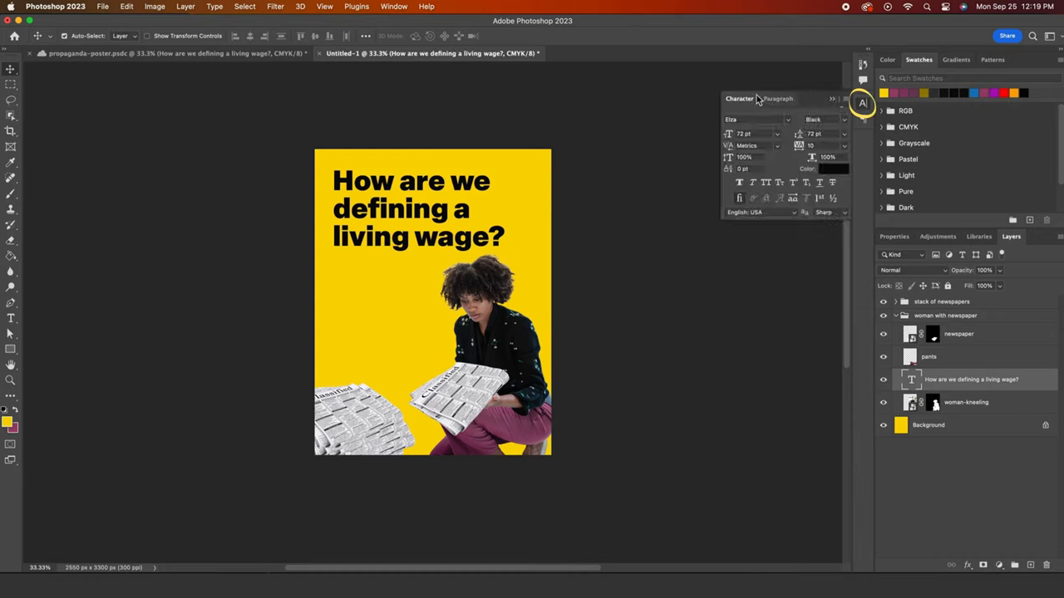
{"action": "left_click", "coordinate": [752, 134]}
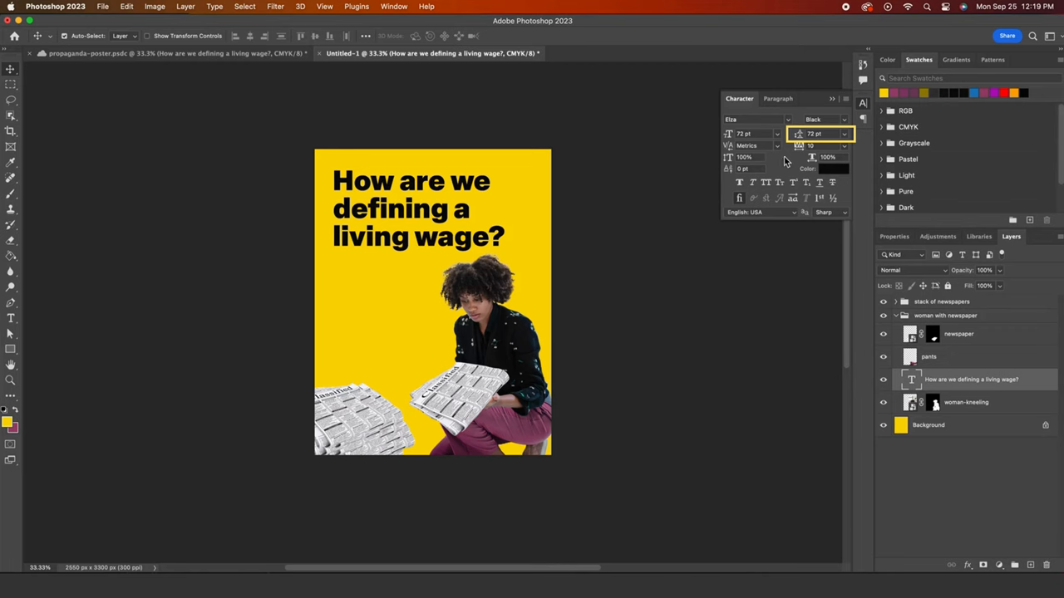
{"action": "left_click", "coordinate": [786, 119]}
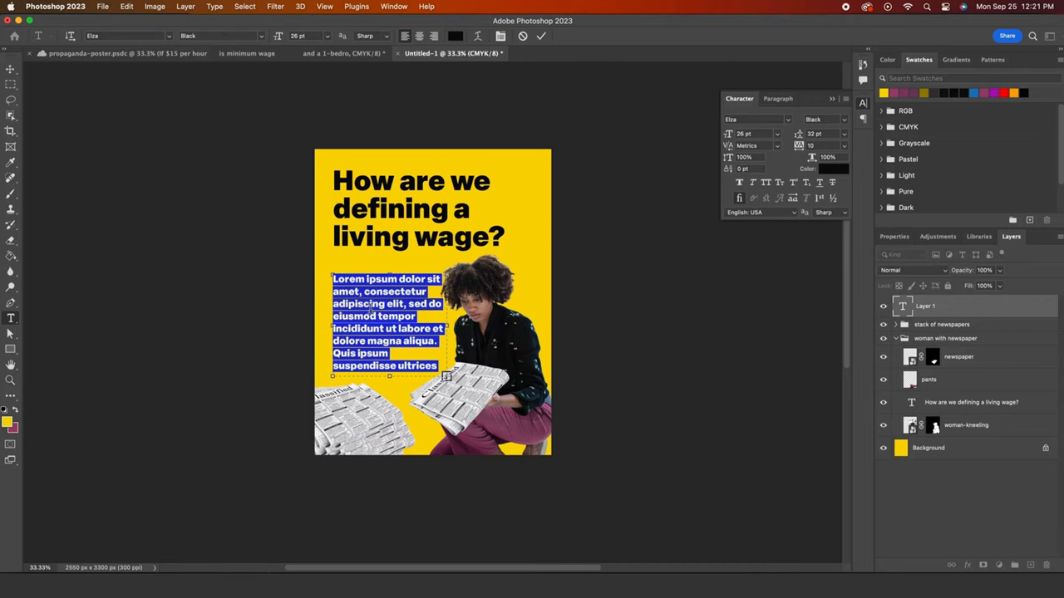
Step: Type the centred 26 pt paragraph about $15 minimum wage and a $1874 per month apartment
{"action": "type", "text": "if $15"}
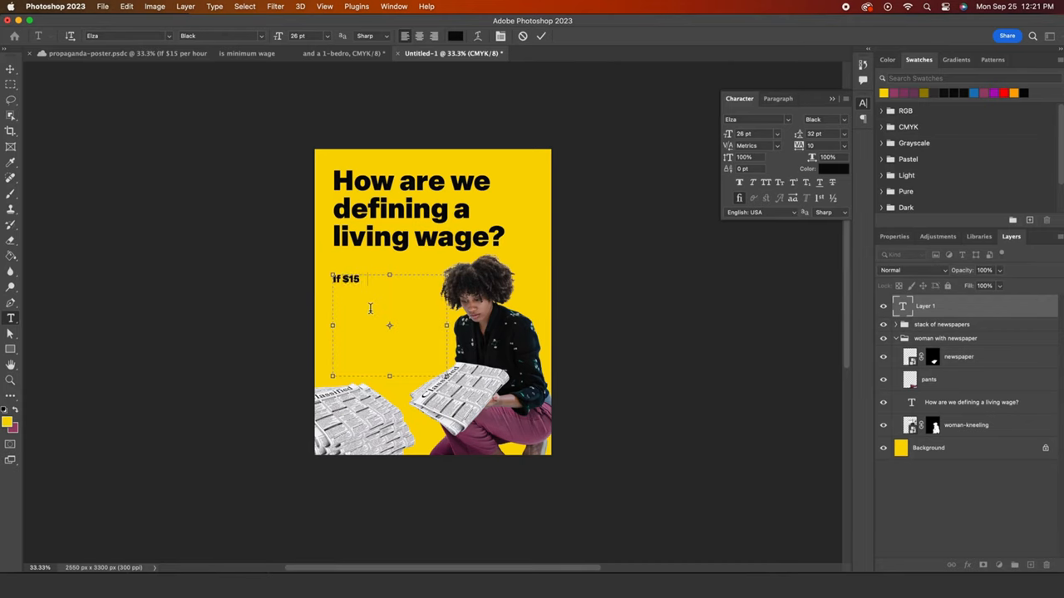
{"action": "type", "text": "per hour is minimum wage and a 1-"}
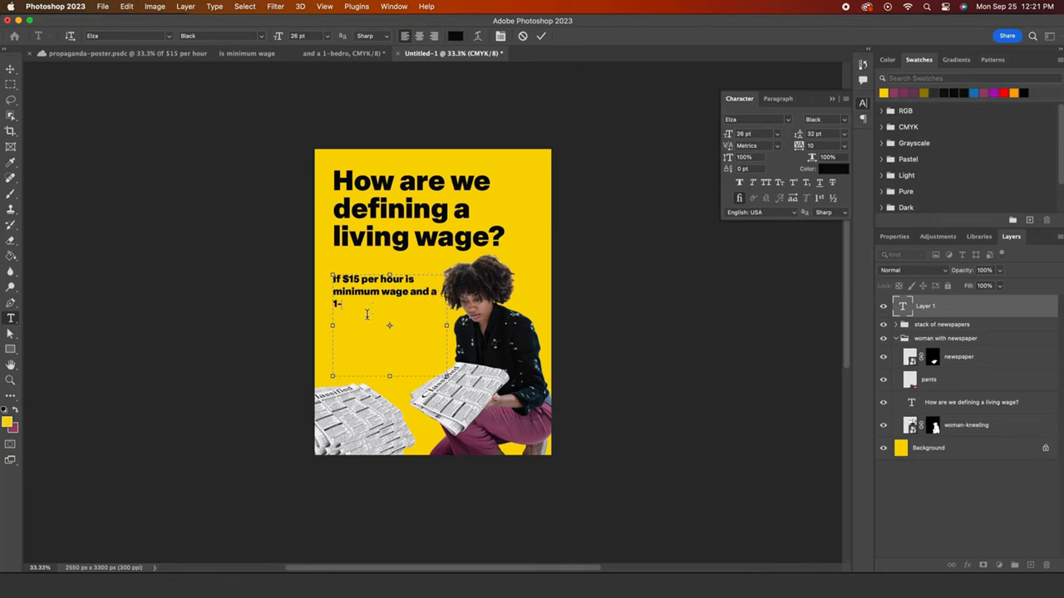
{"action": "type", "text": "bedroom apartment is $"}
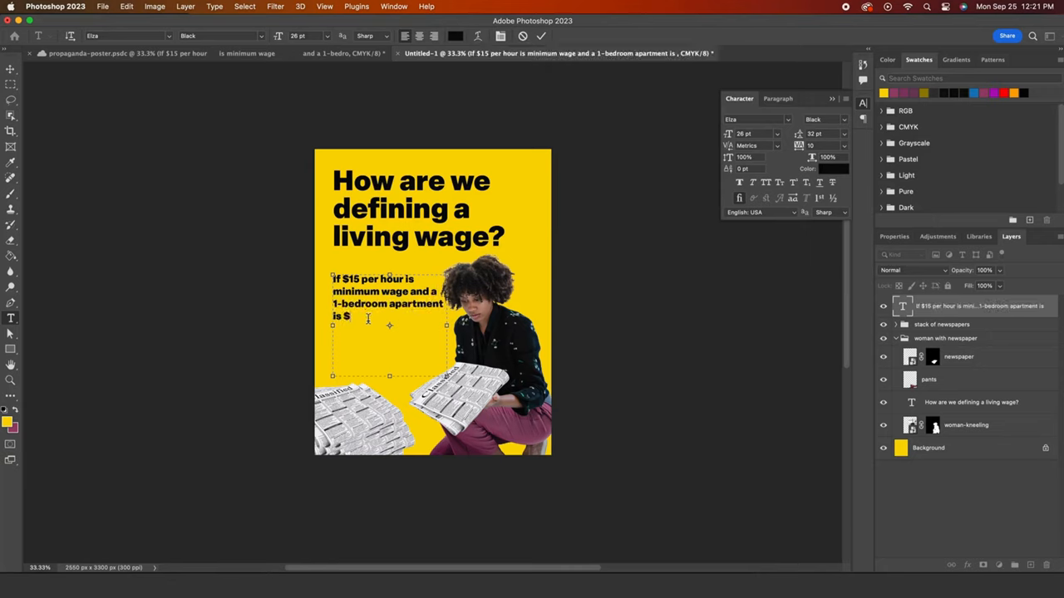
{"action": "type", "text": "1874 per month?"}
{"action": "left_click", "coordinate": [420, 208]}
{"action": "type", "text": "..."}
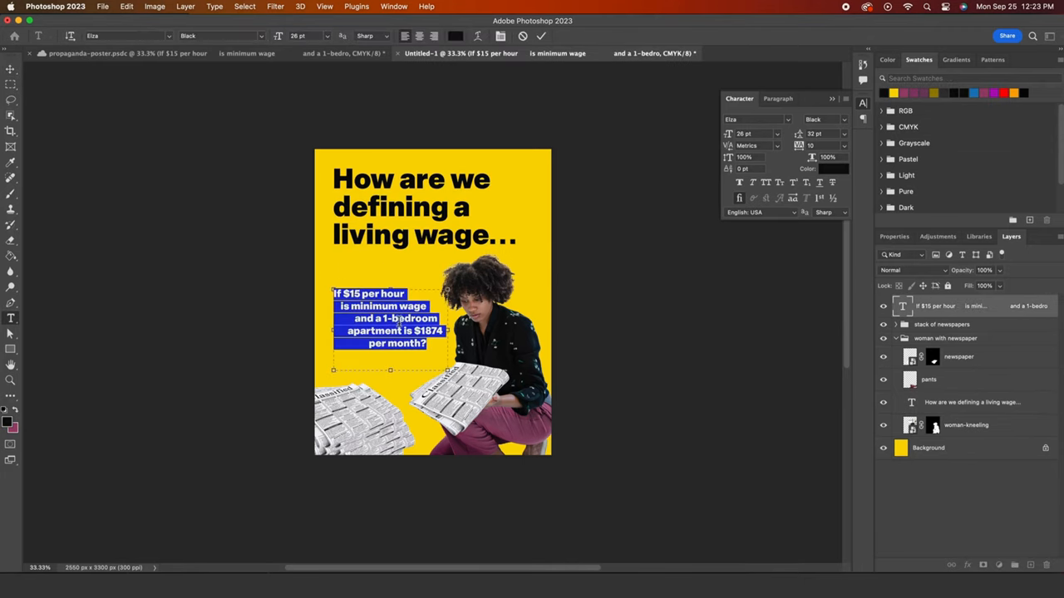
{"action": "double_click", "coordinate": [355, 293]}
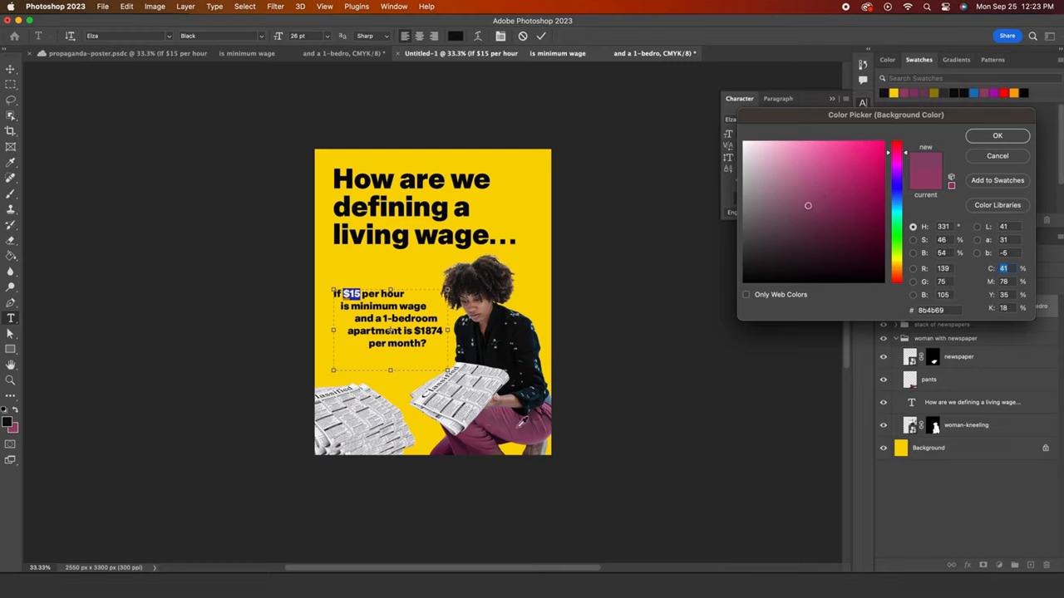
Step: Colour $15 and the other key words magenta #8b4b69
{"action": "left_click", "coordinate": [997, 135]}
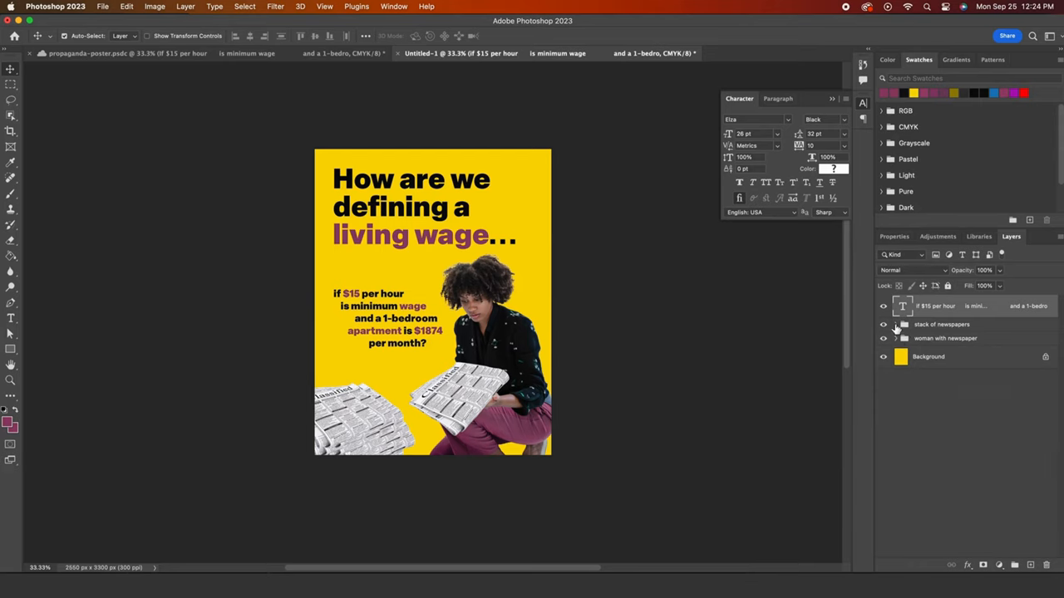
Step: Add the 12 pt Arial sources line and rotate it 90° along the right edge
{"action": "left_click", "coordinate": [896, 324]}
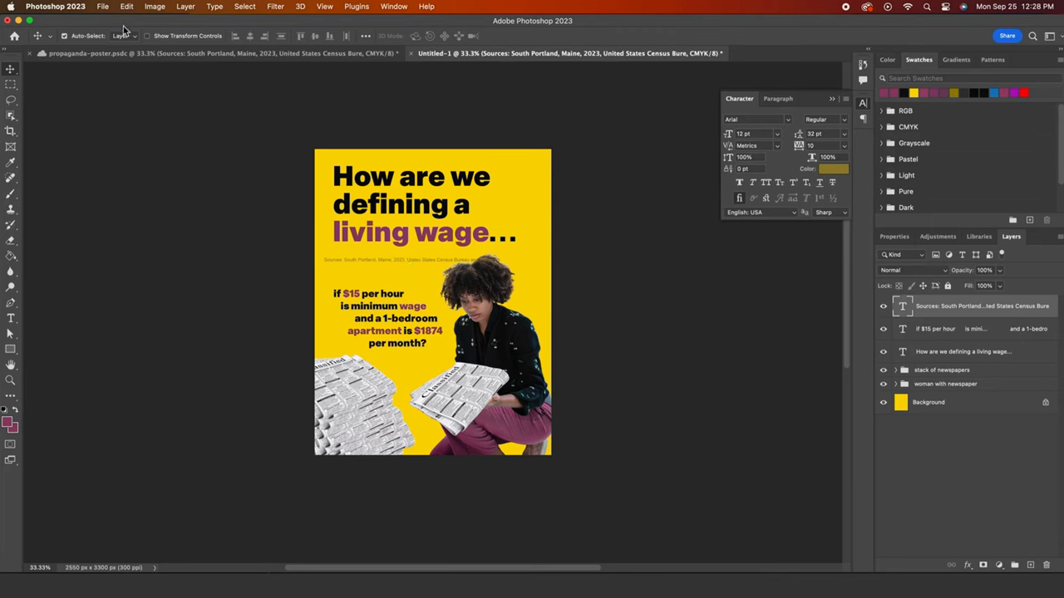
{"action": "left_click", "coordinate": [126, 7]}
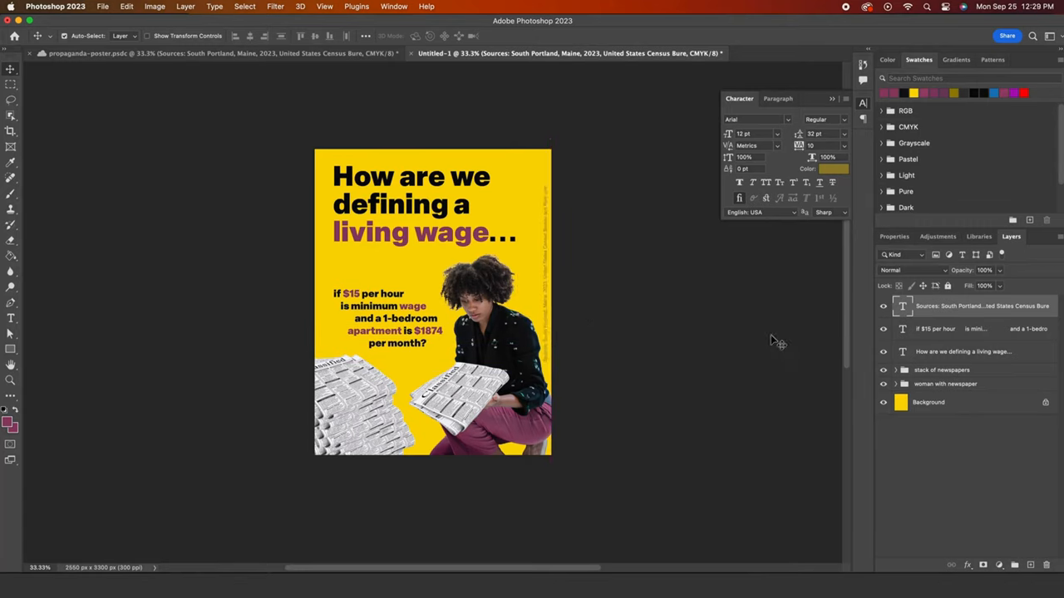
Step: Save the poster as the Photoshop file module5-propaganda
{"action": "left_click", "coordinate": [102, 6]}
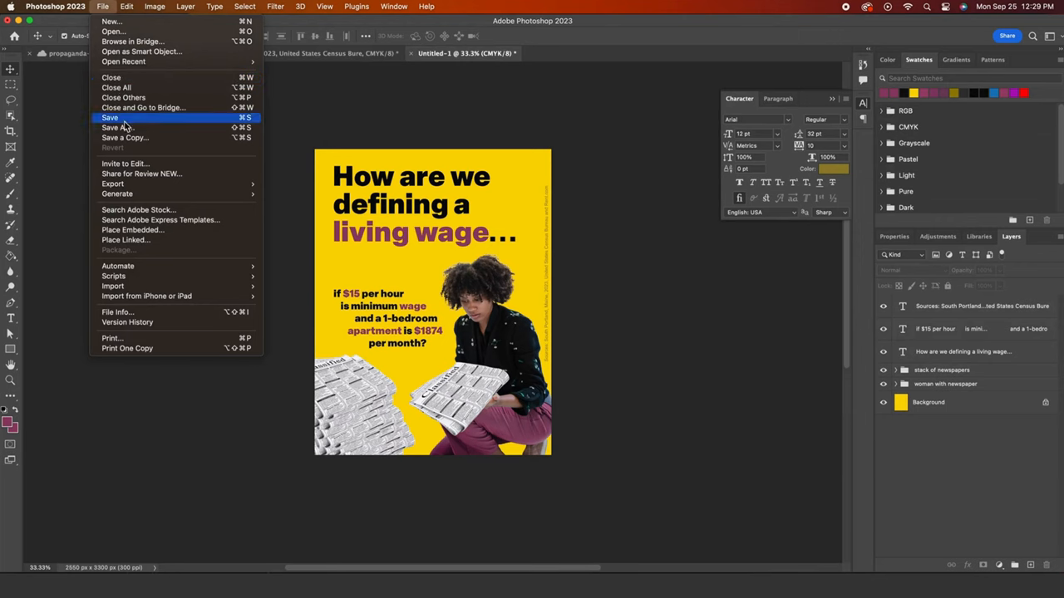
{"action": "left_click", "coordinate": [123, 127]}
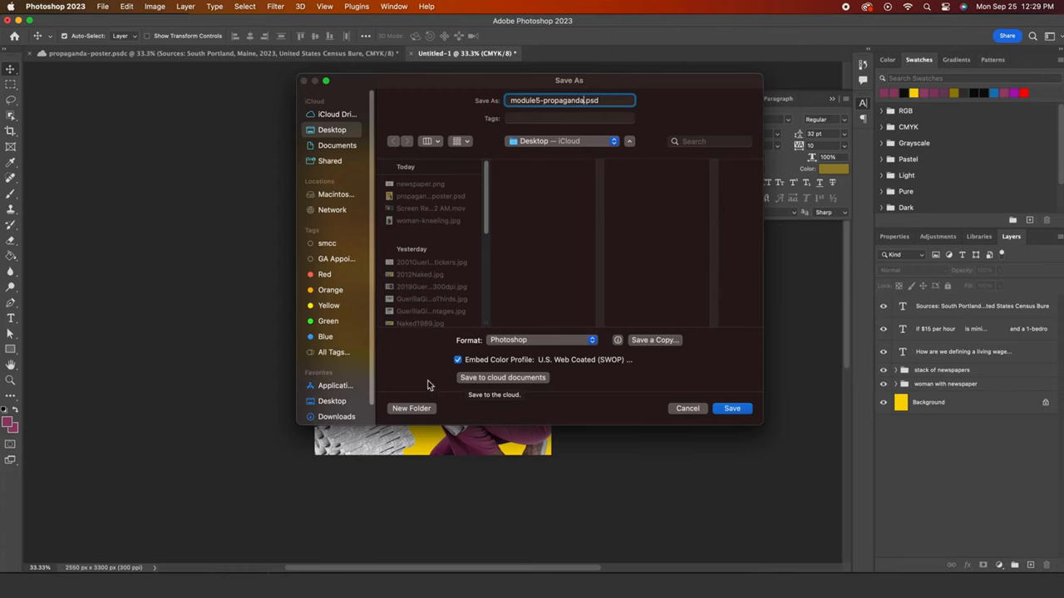
{"action": "left_click", "coordinate": [503, 377]}
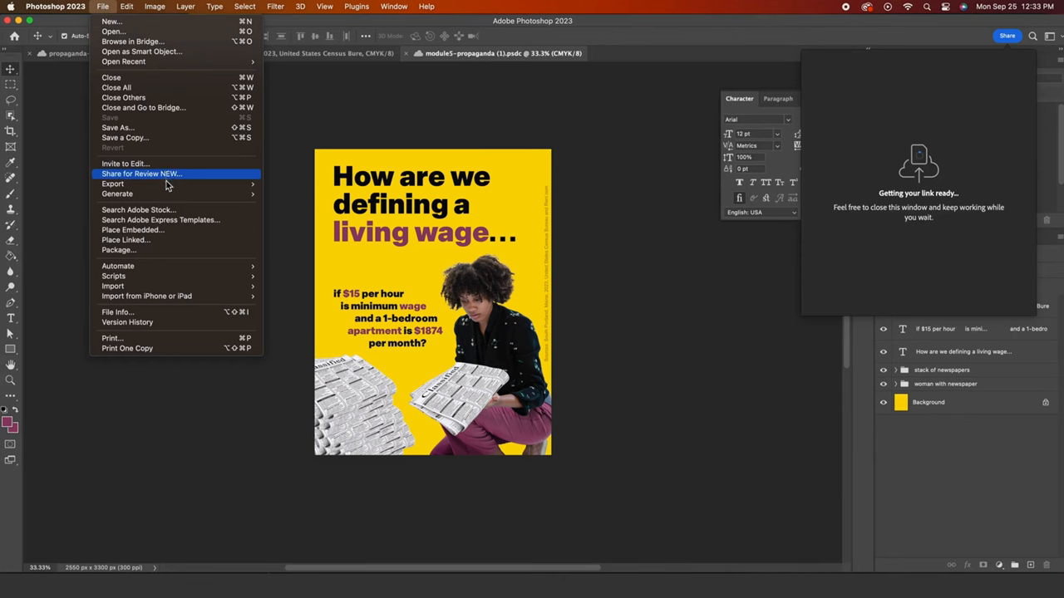
Step: Export the poster as a 2550 × 3300 PNG via Export As
{"action": "left_click", "coordinate": [112, 184]}
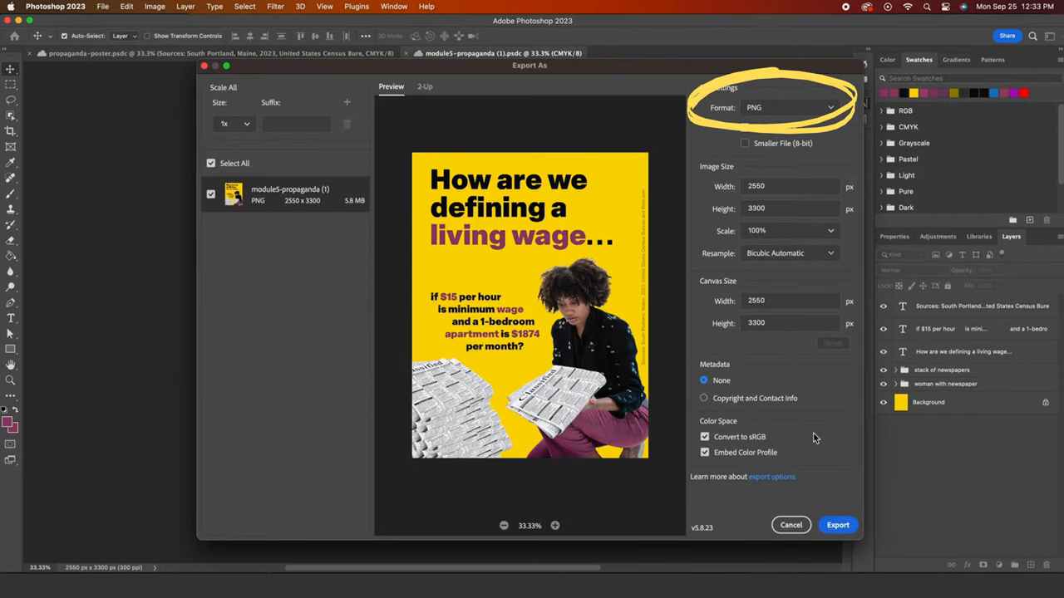
{"action": "left_click", "coordinate": [744, 127]}
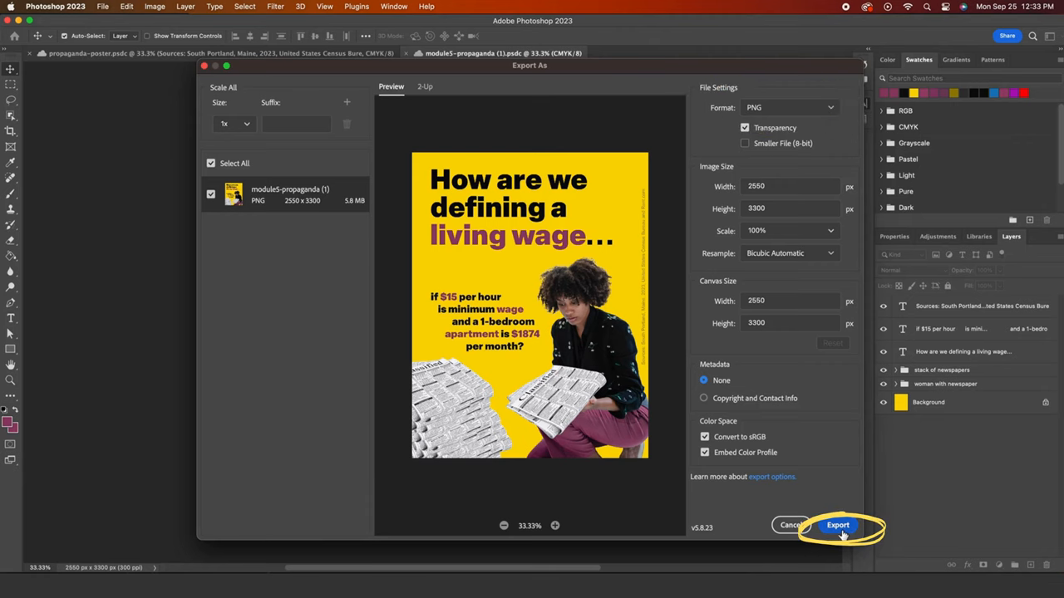